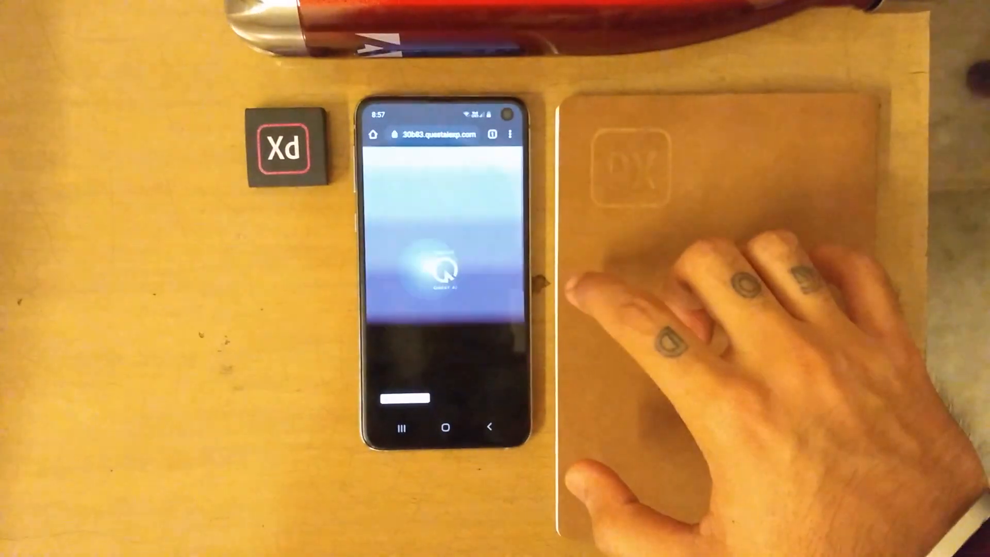
# Preview the live site's navigation menu by opening and closing it
pyautogui.click(446, 284)
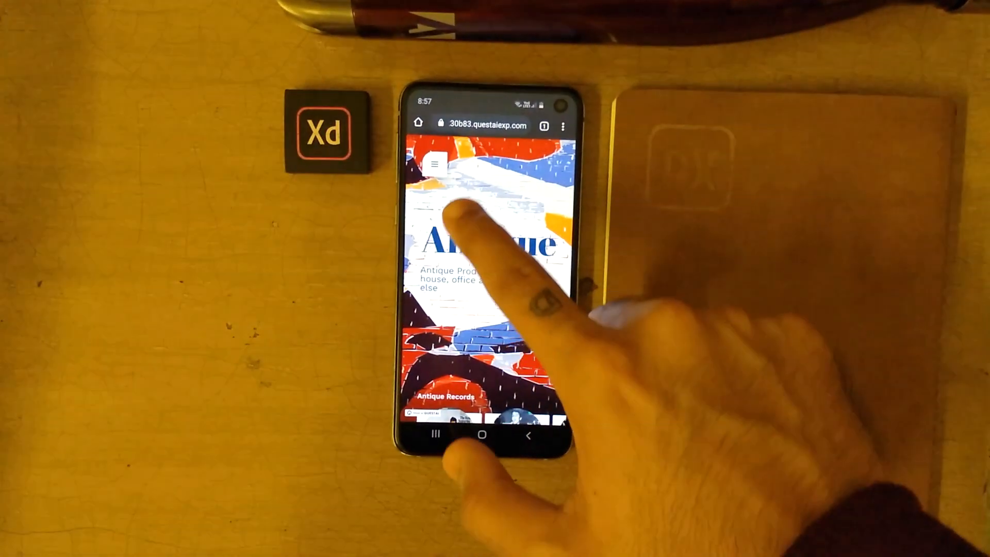
pyautogui.click(433, 164)
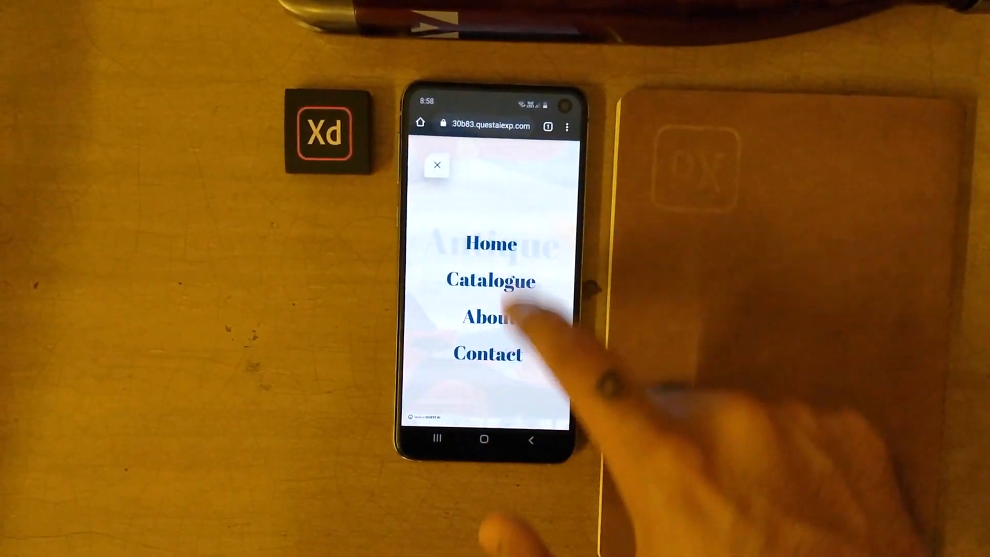
pyautogui.click(436, 165)
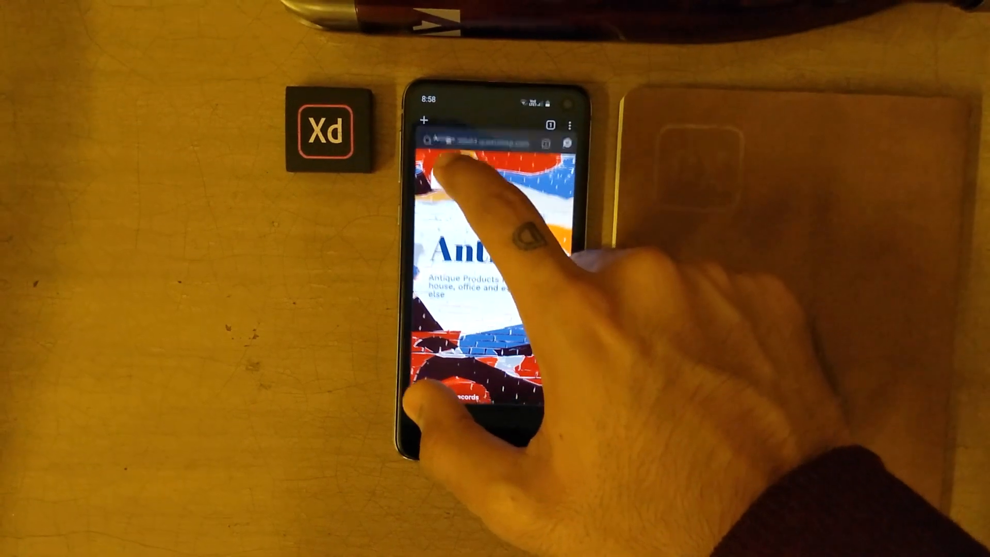
pyautogui.scroll(-3)
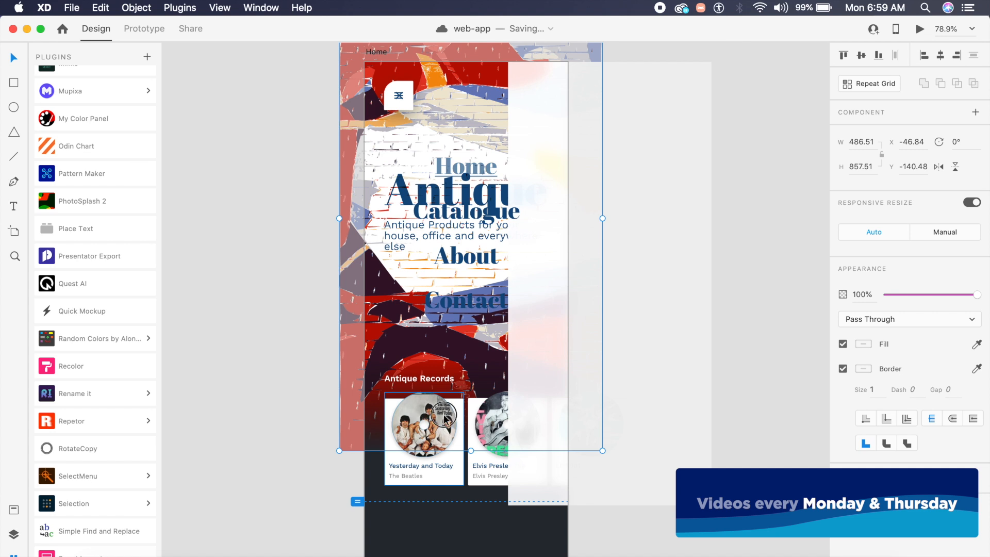
# Show the Home artboard with its Menu_open state and select the artboard
pyautogui.click(423, 426)
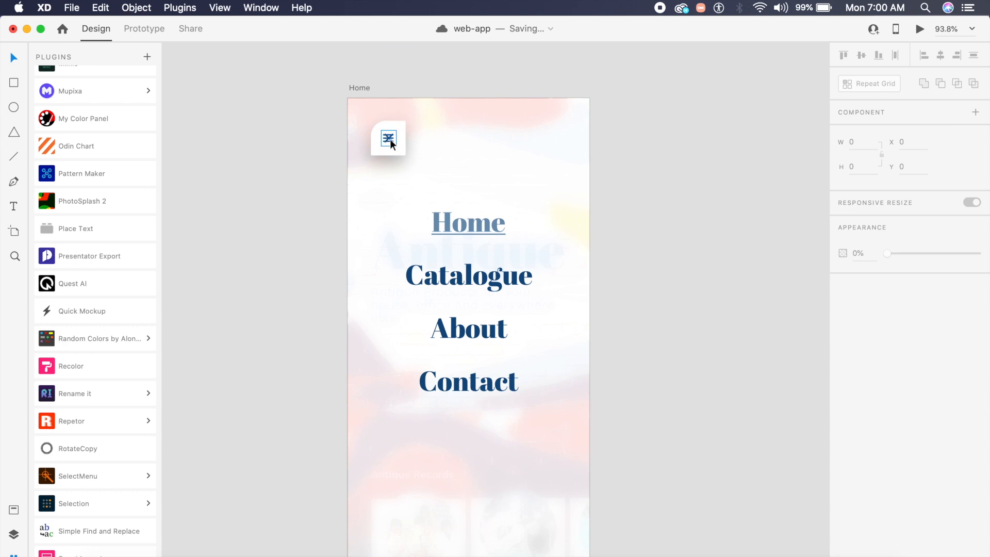
pyautogui.click(468, 274)
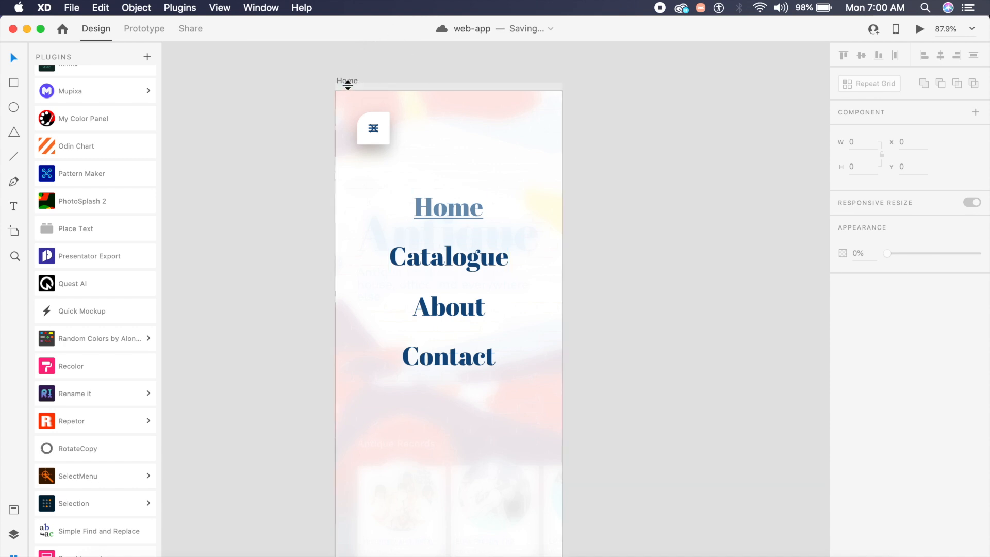
pyautogui.click(347, 81)
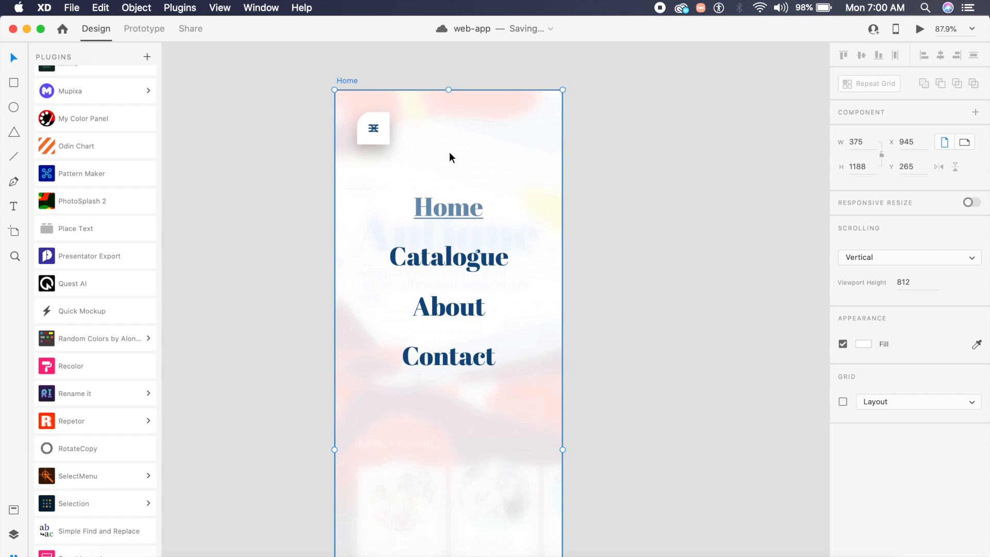
pyautogui.moveTo(95, 283)
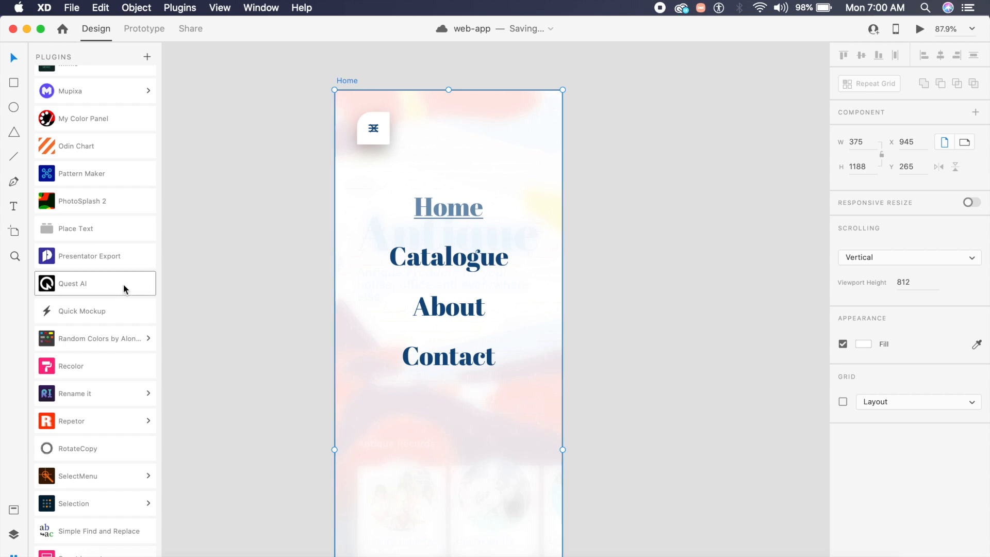
# Set the Quest AI export to a new project as a single webpage
pyautogui.click(73, 283)
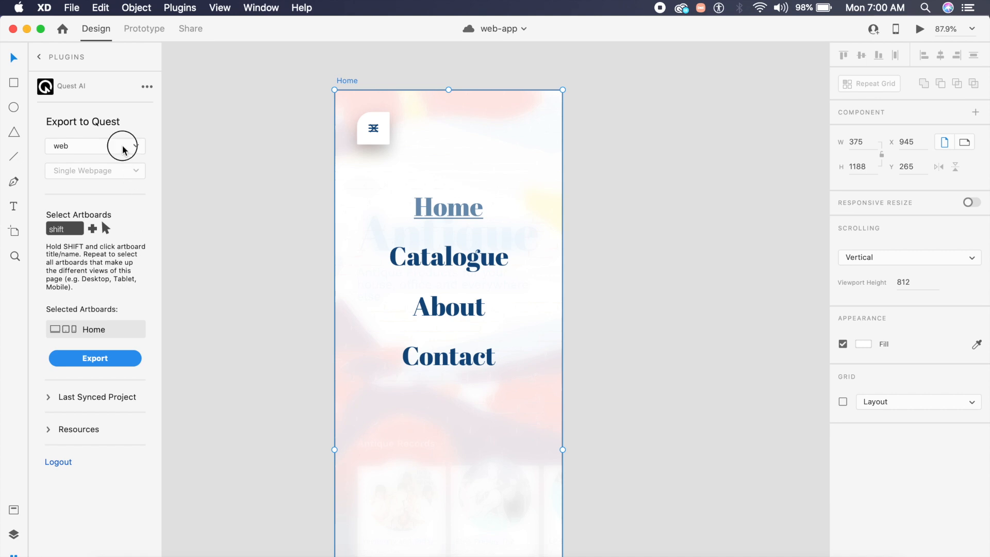
pyautogui.click(95, 146)
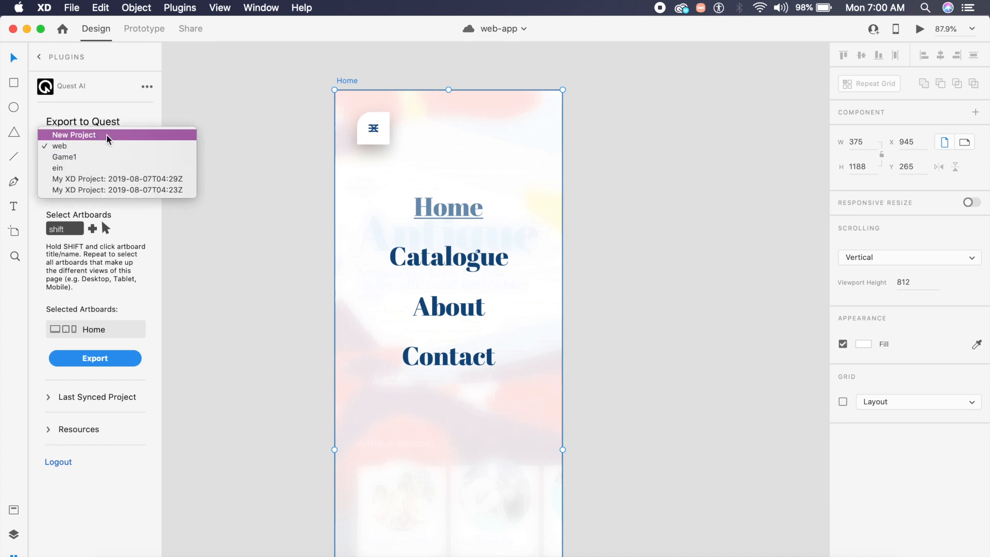
pyautogui.click(74, 134)
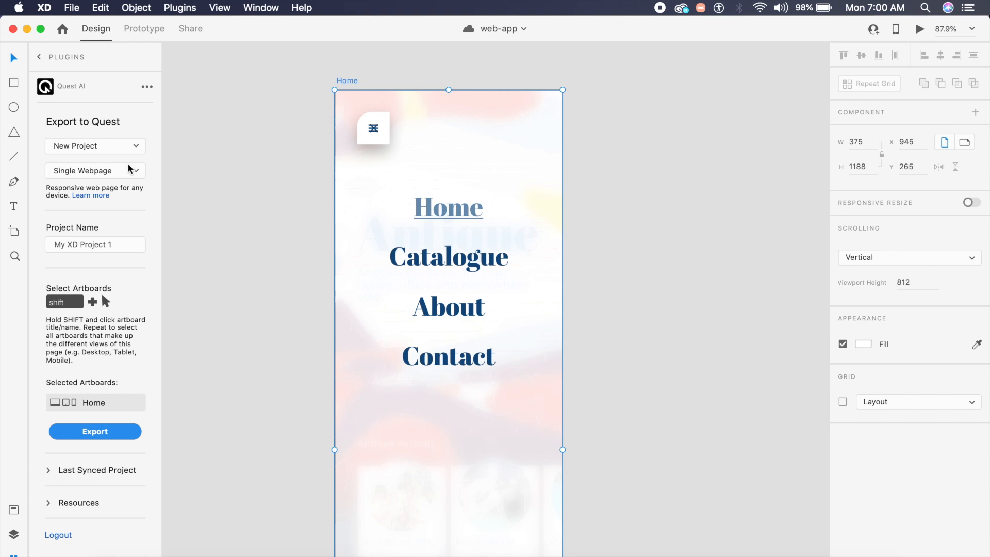
pyautogui.click(95, 170)
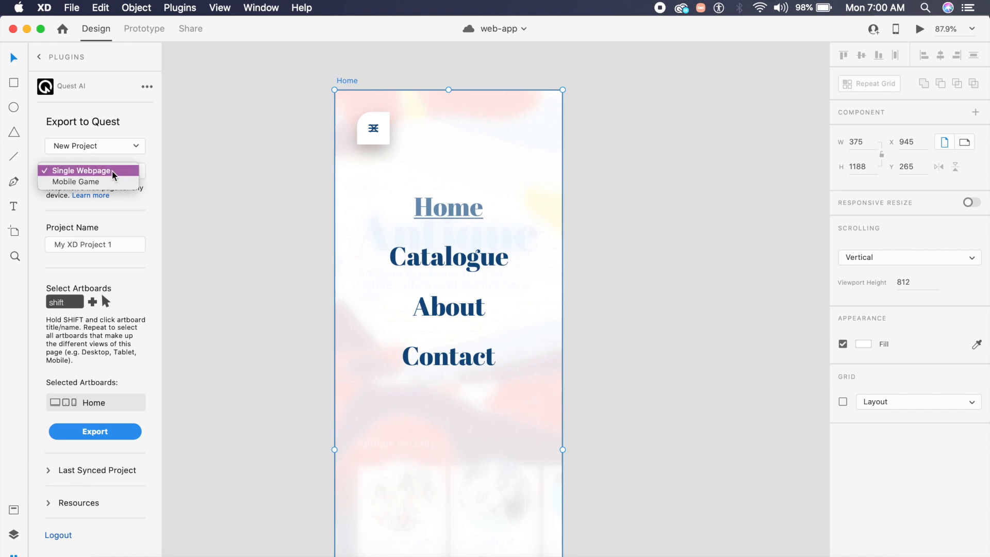
pyautogui.moveTo(102, 192)
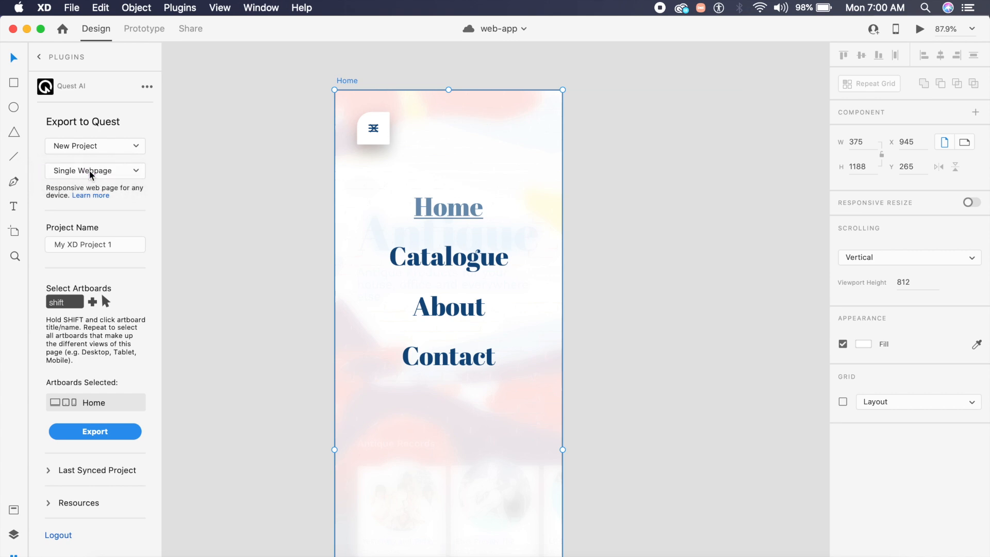
# Name the project 'Xd Tutorial' and start exporting the Home artboard
pyautogui.click(95, 245)
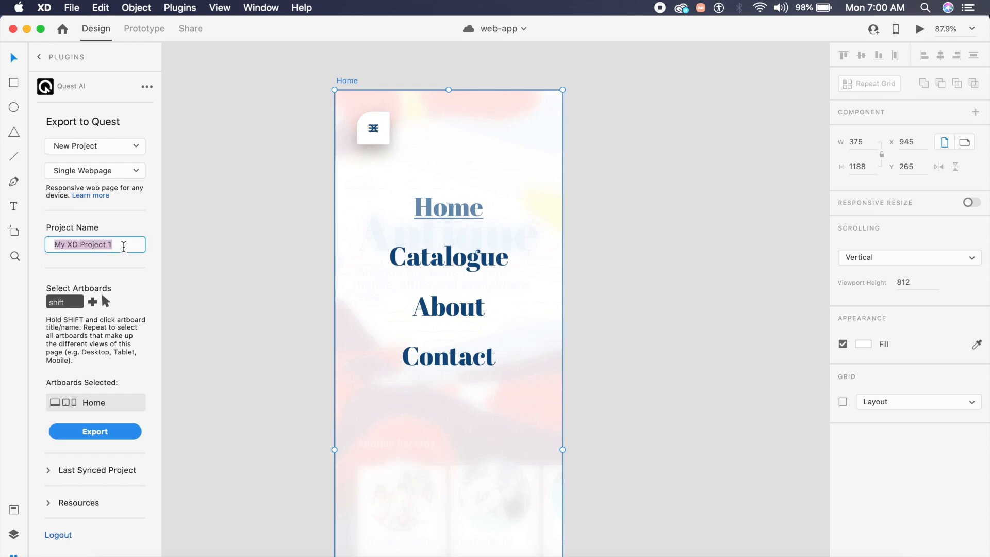
pyautogui.write('Xd Tutorial')
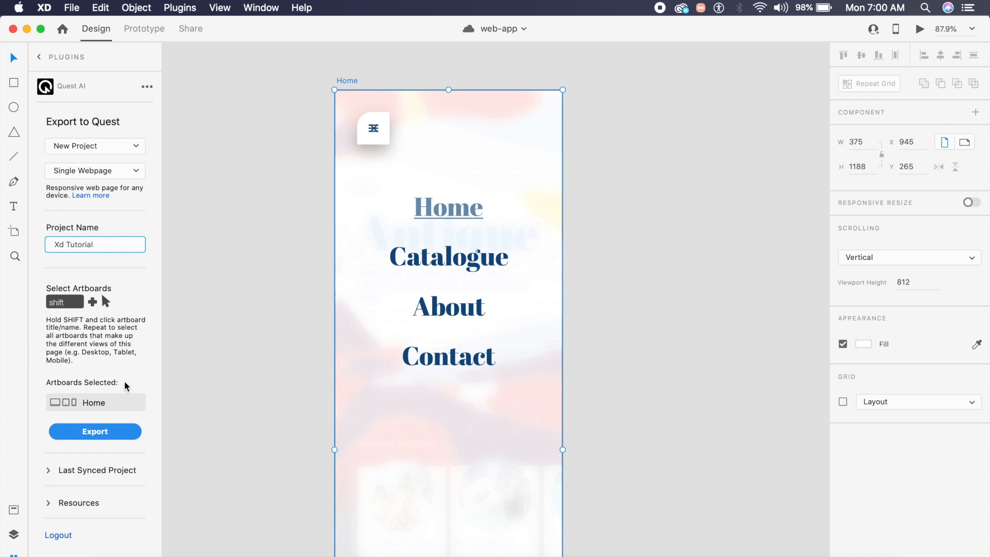
pyautogui.click(98, 470)
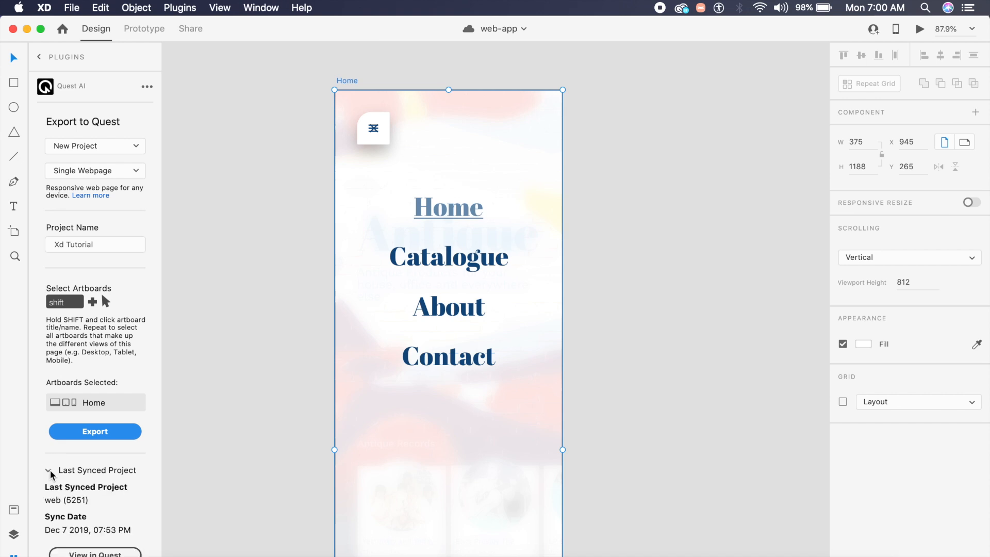
pyautogui.scroll(-3)
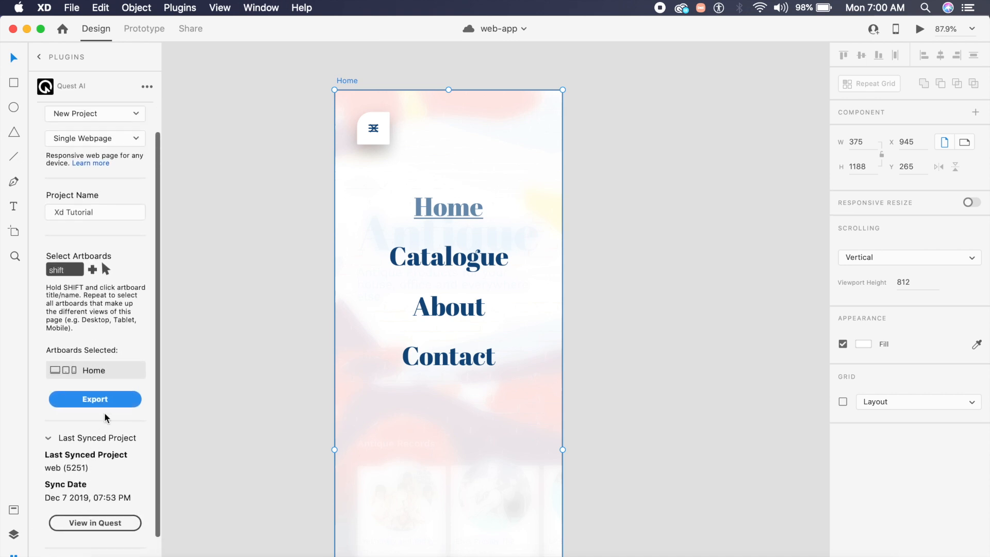
pyautogui.click(95, 398)
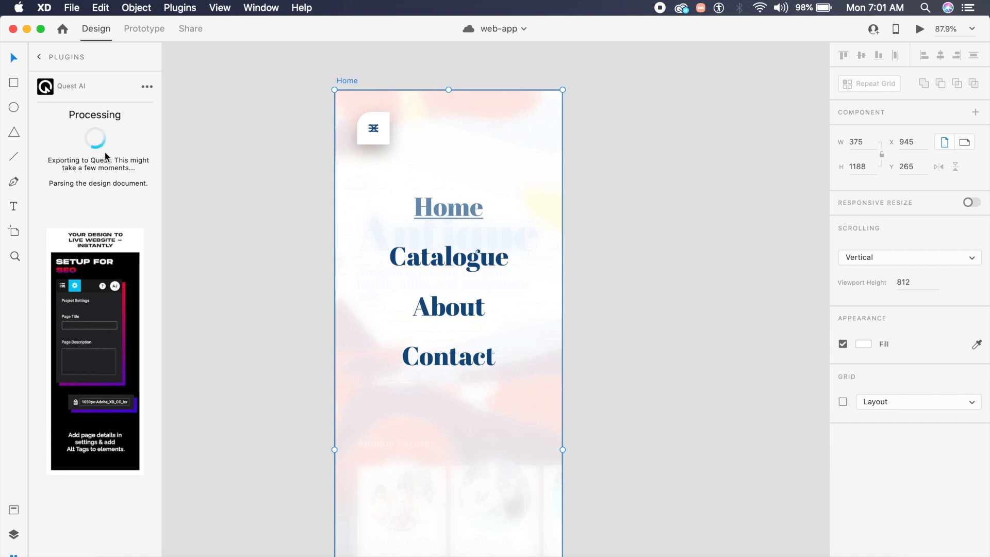
pyautogui.moveTo(110, 431)
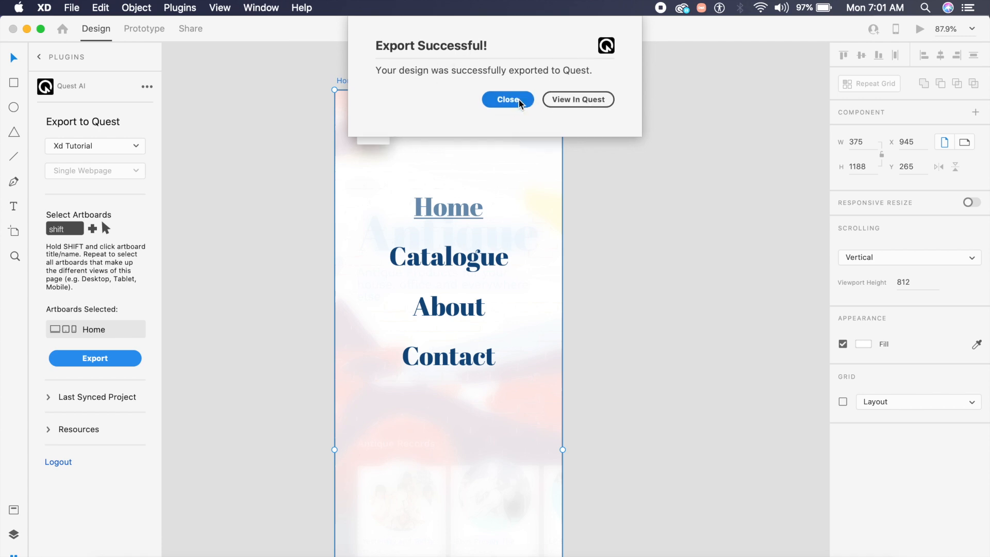
# Close the Export Successful dialog once Quest finishes processing
pyautogui.click(577, 99)
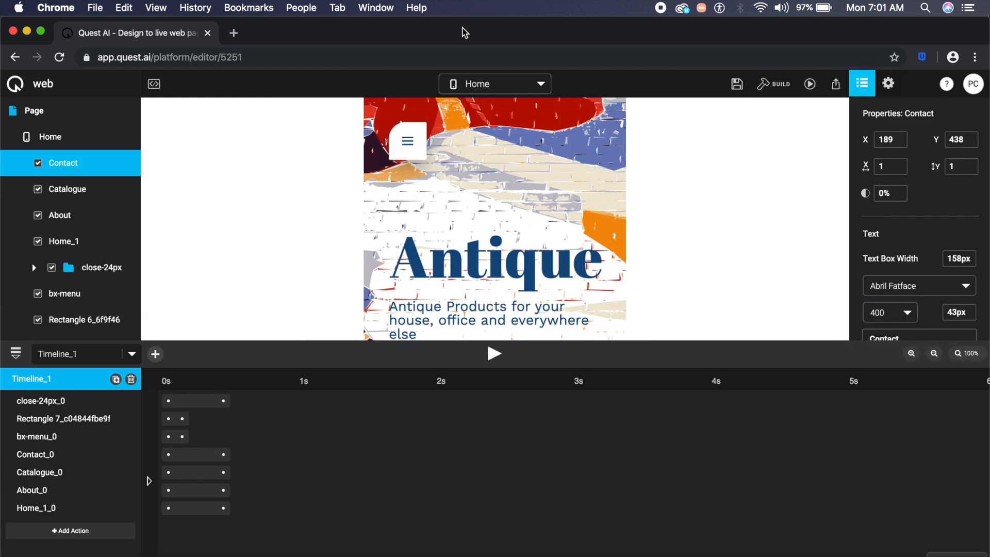
pyautogui.moveTo(495, 287)
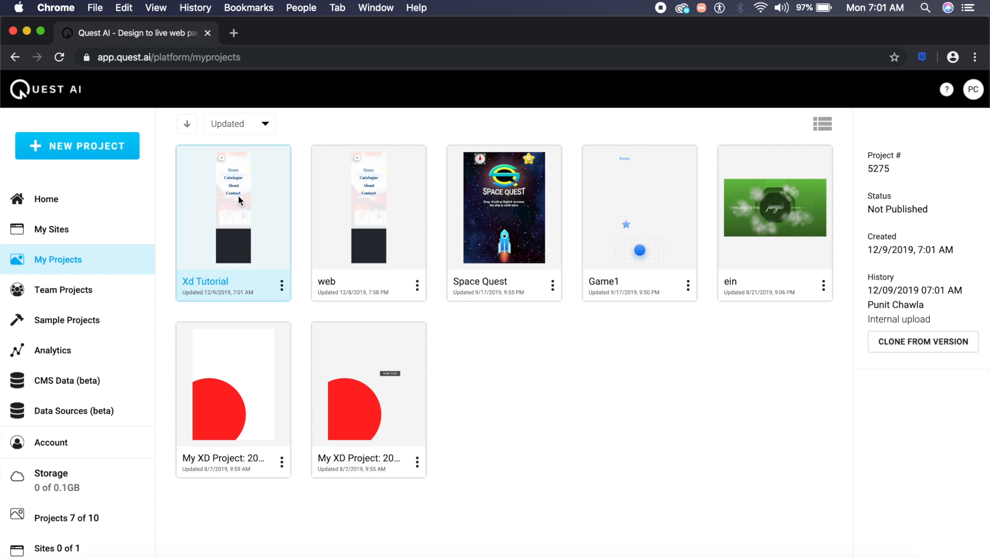
# Open the Xd Tutorial project from My Projects in the Quest editor
pyautogui.doubleClick(233, 207)
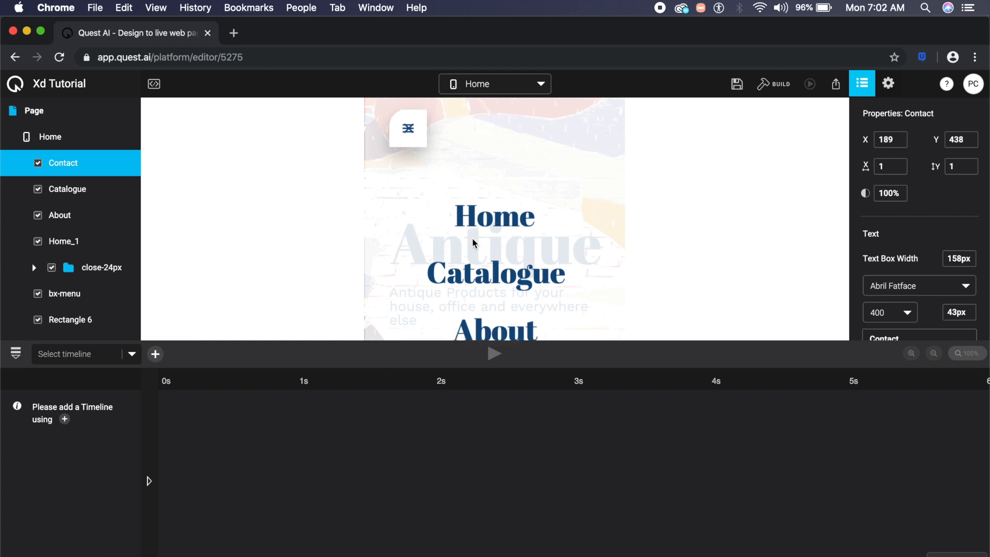
pyautogui.scroll(-3)
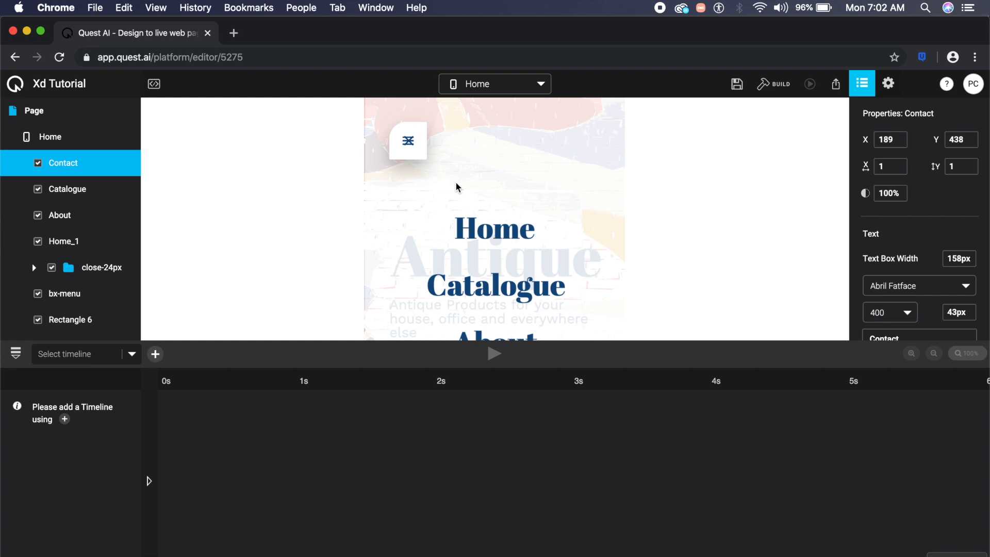
pyautogui.moveTo(422, 160)
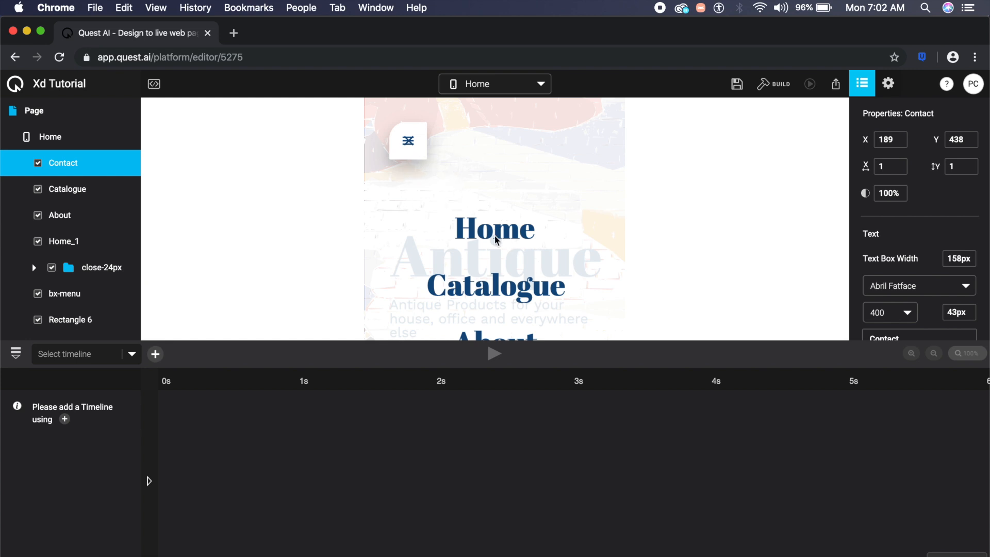
pyautogui.moveTo(495, 239)
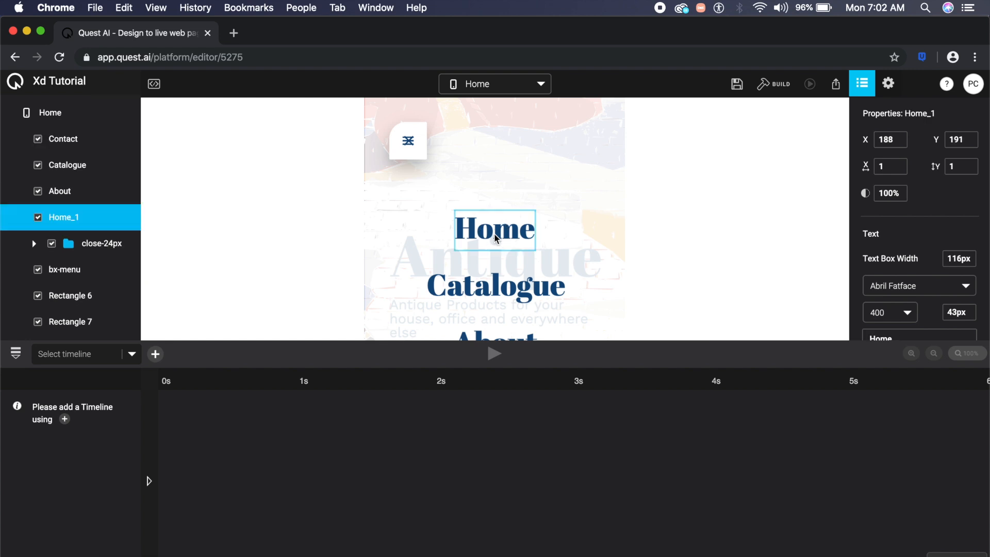
pyautogui.moveTo(487, 238)
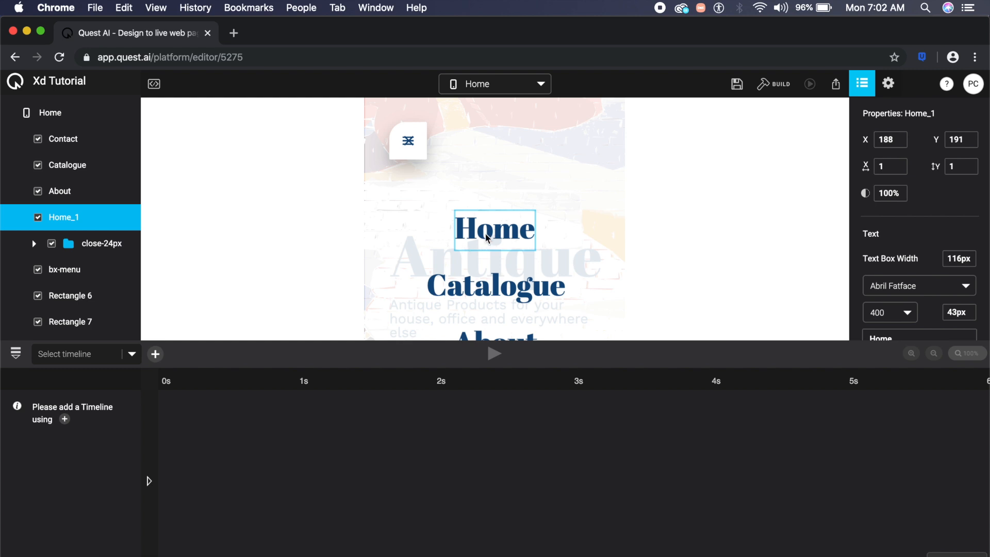
pyautogui.moveTo(561, 237)
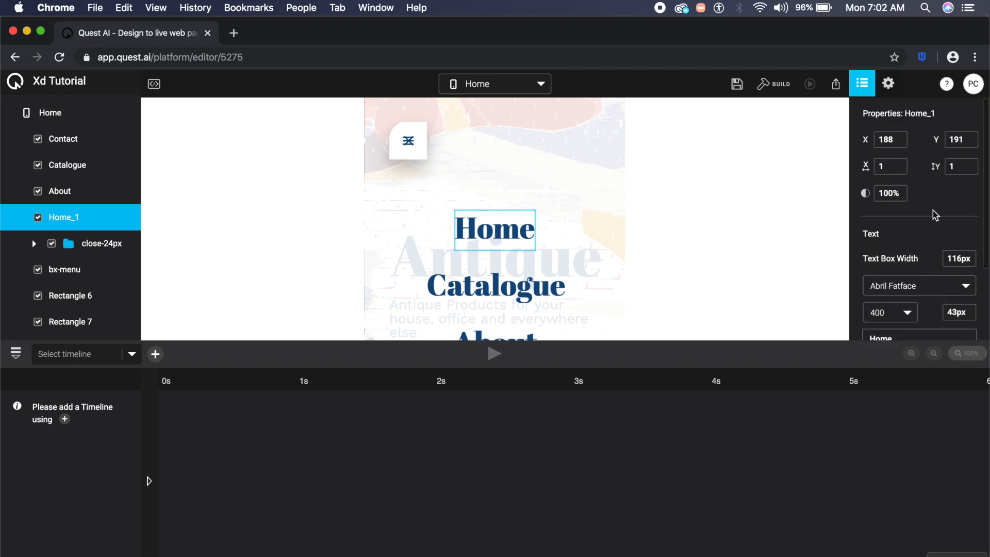
pyautogui.moveTo(890, 192)
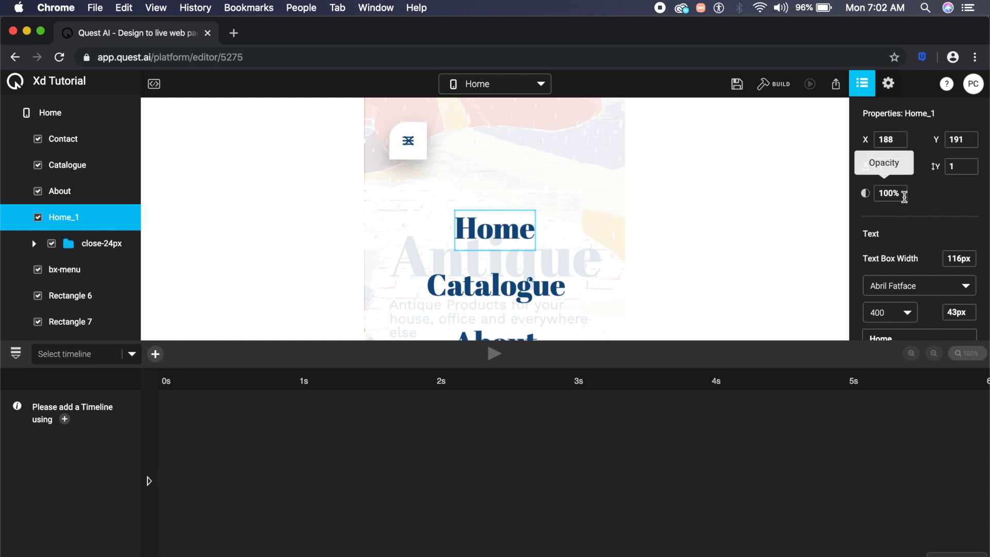
# Set the opacity of the Home_1 and Catalogue menu layers to 0
pyautogui.tripleClick(891, 193)
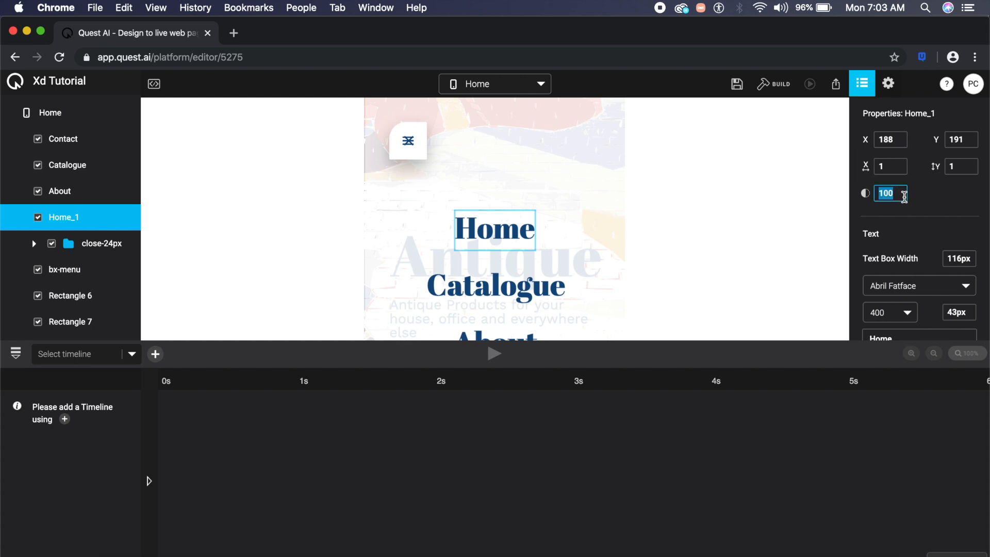
pyautogui.write('0')
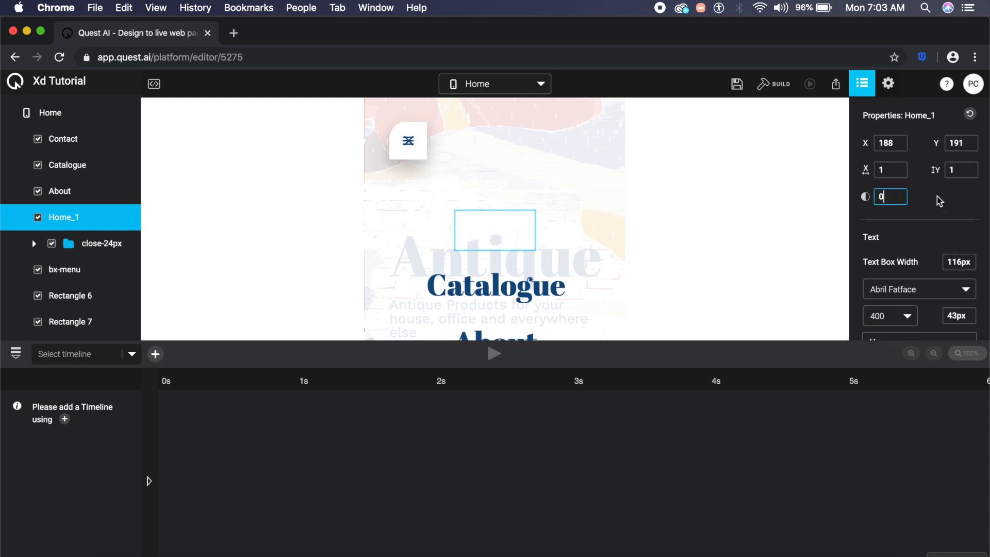
pyautogui.click(495, 285)
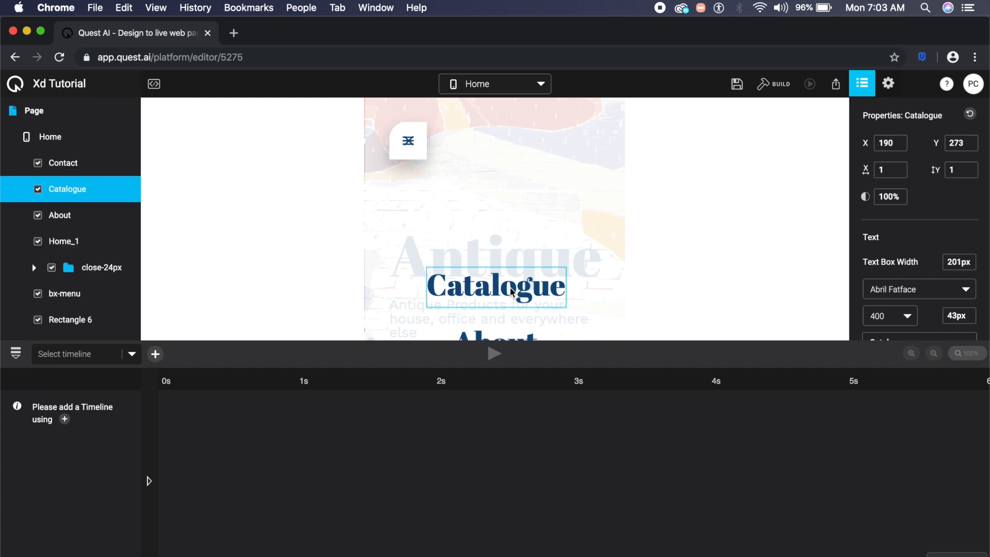
pyautogui.click(889, 197)
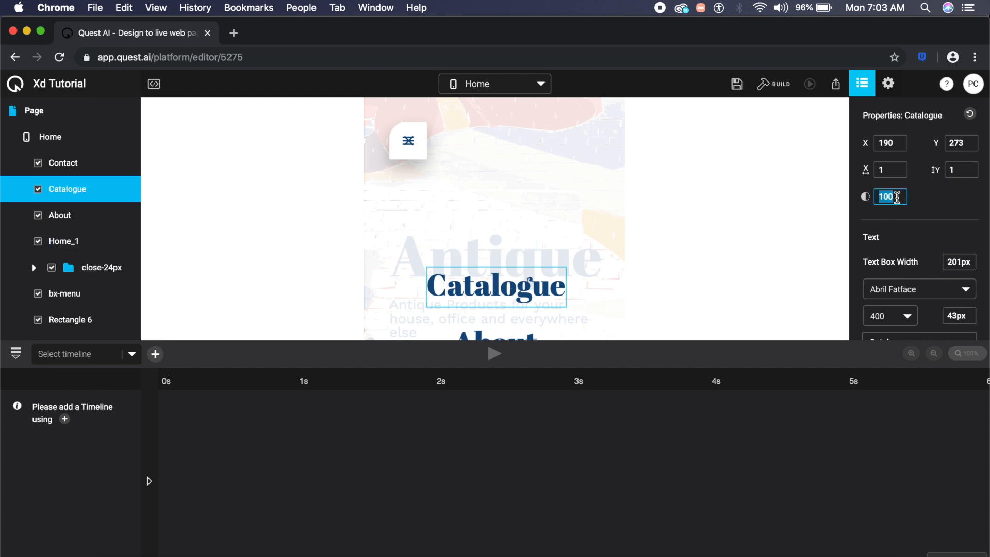
pyautogui.write('0%')
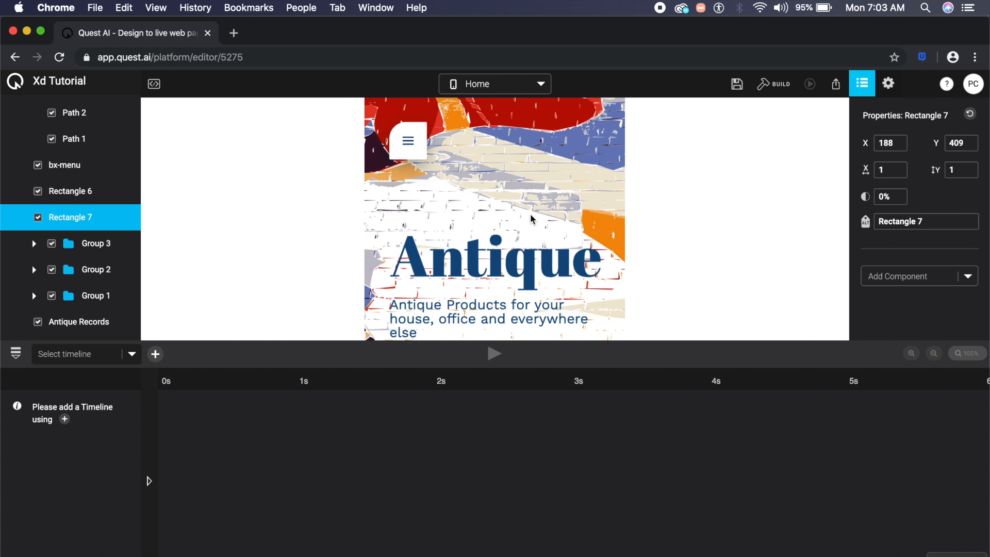
# Create a new timeline and rename Timeline_1 to Menu_open
pyautogui.scroll(-3)
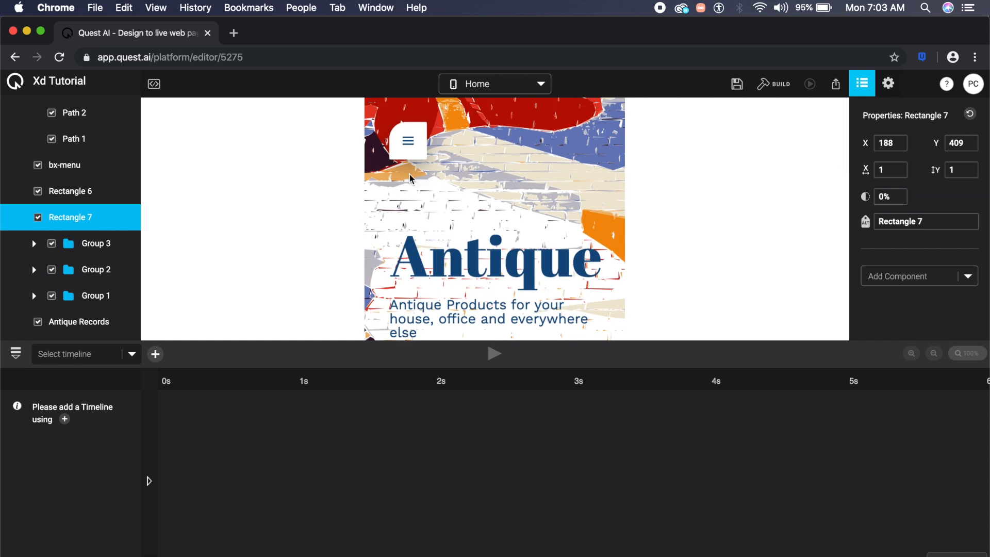
pyautogui.moveTo(406, 290)
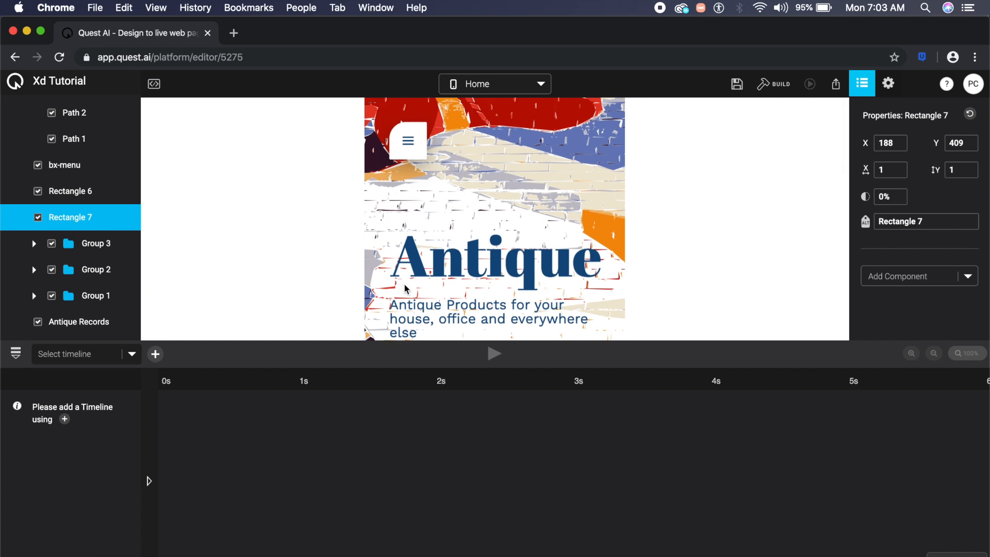
pyautogui.moveTo(489, 323)
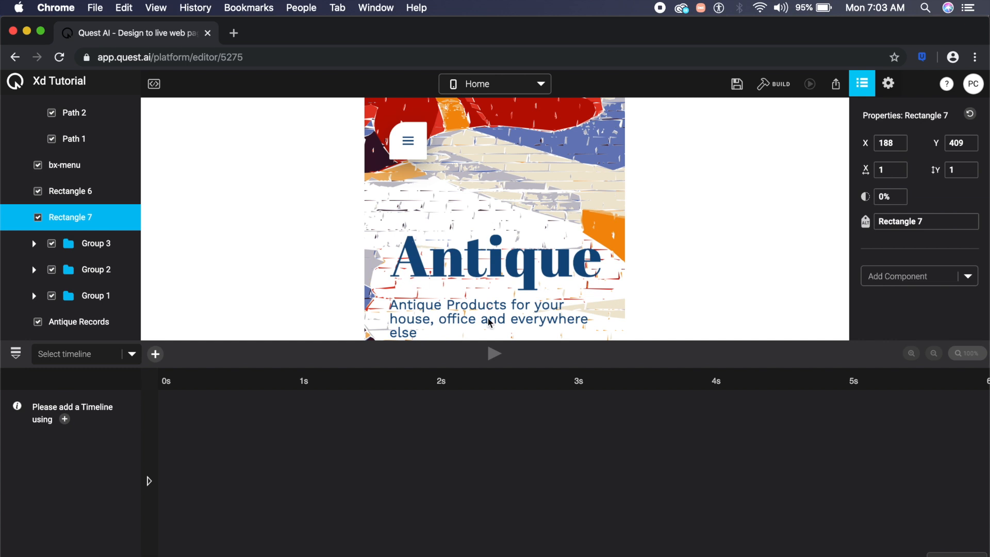
pyautogui.moveTo(473, 264)
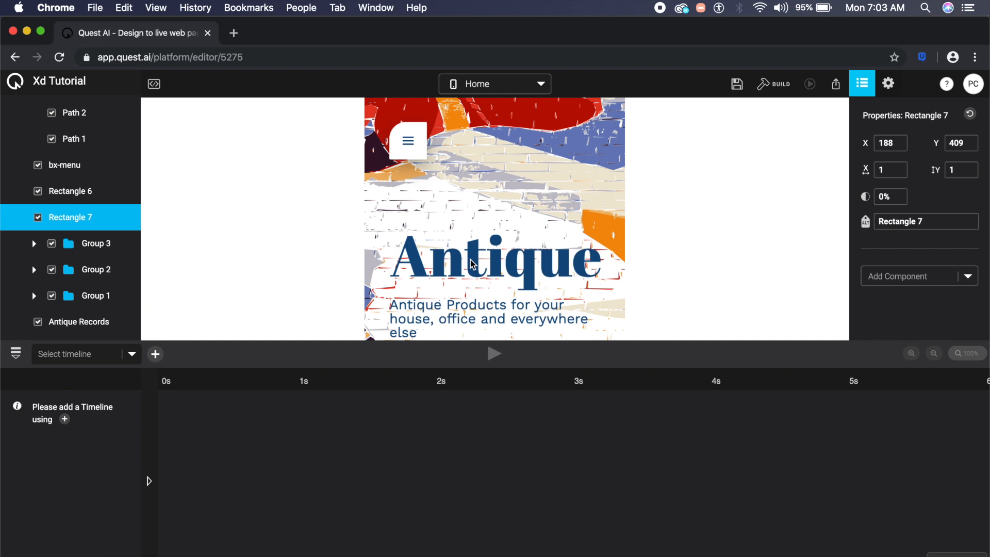
pyautogui.moveTo(130, 388)
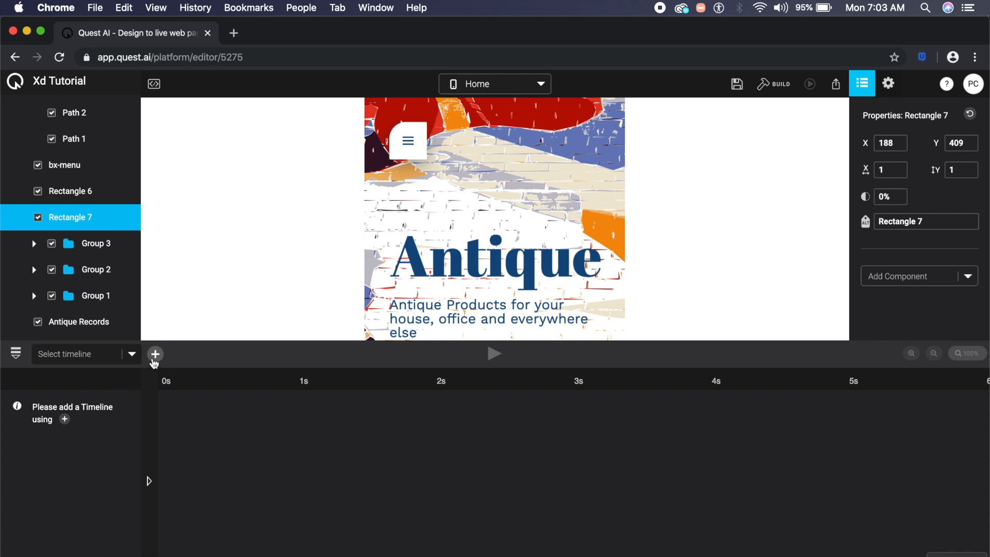
pyautogui.click(154, 355)
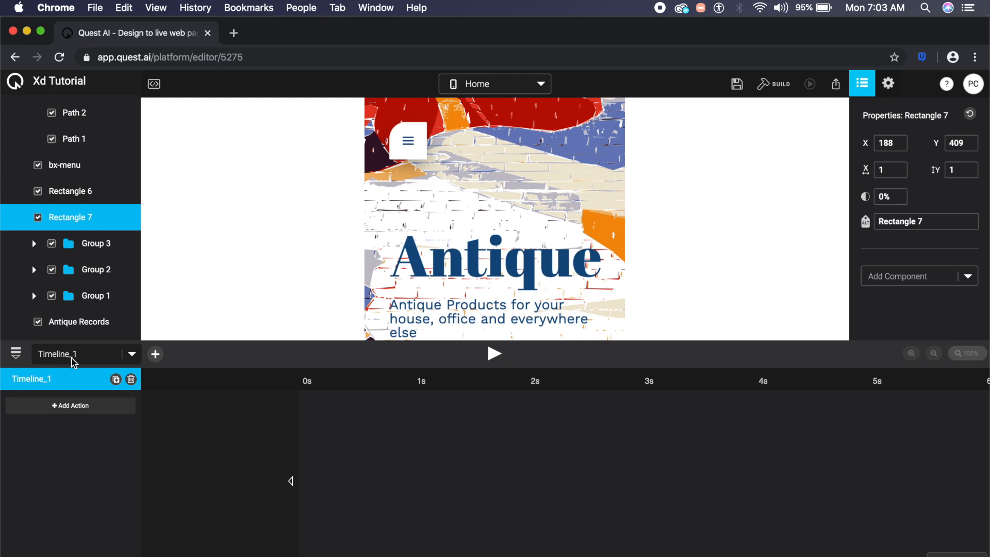
pyautogui.doubleClick(31, 378)
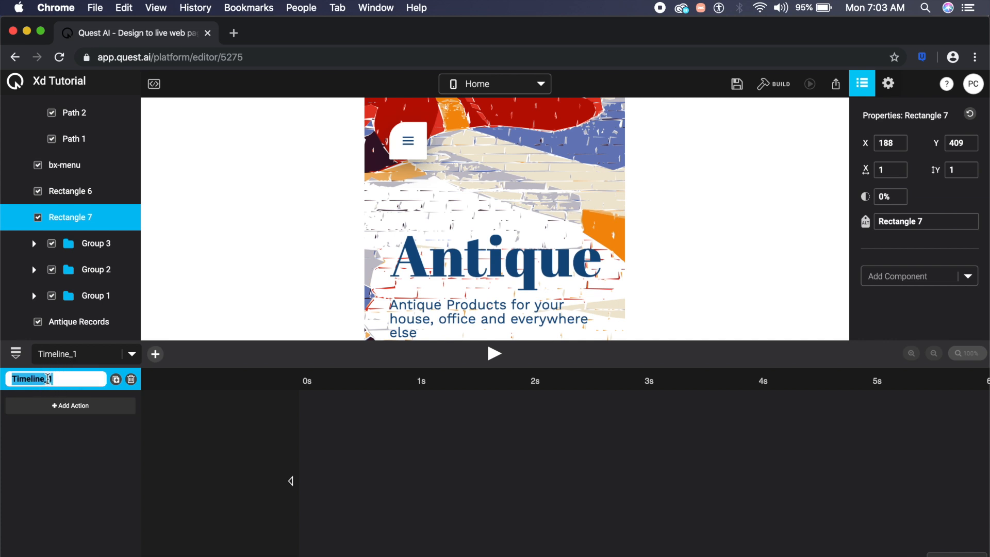
pyautogui.write('Menu_open')
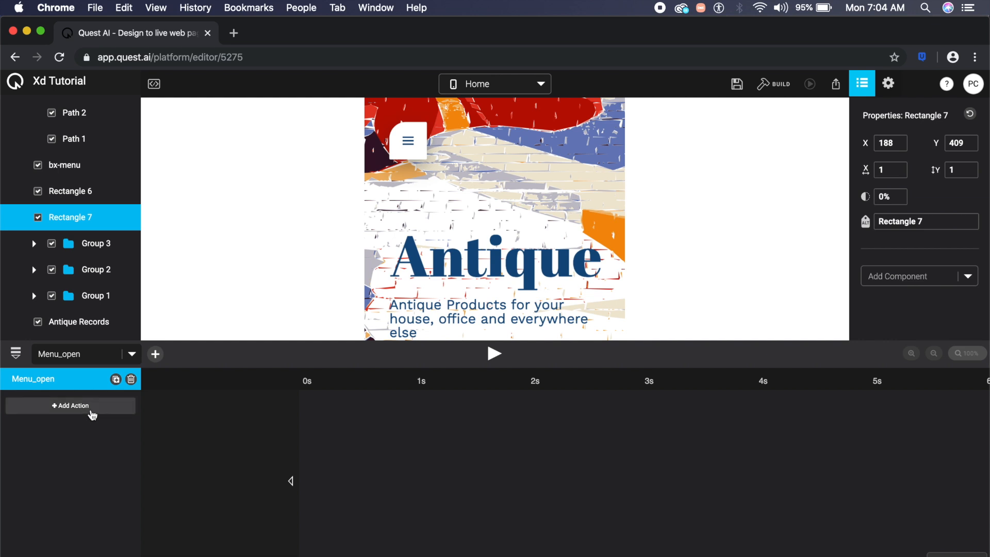
# Add a tween action to Menu_open that animates Home_1
pyautogui.click(71, 406)
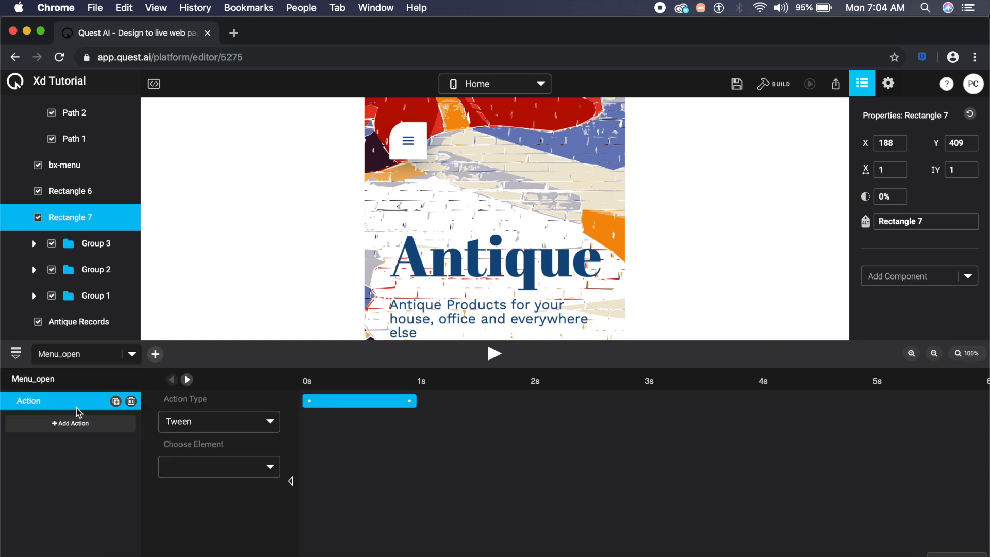
pyautogui.click(218, 421)
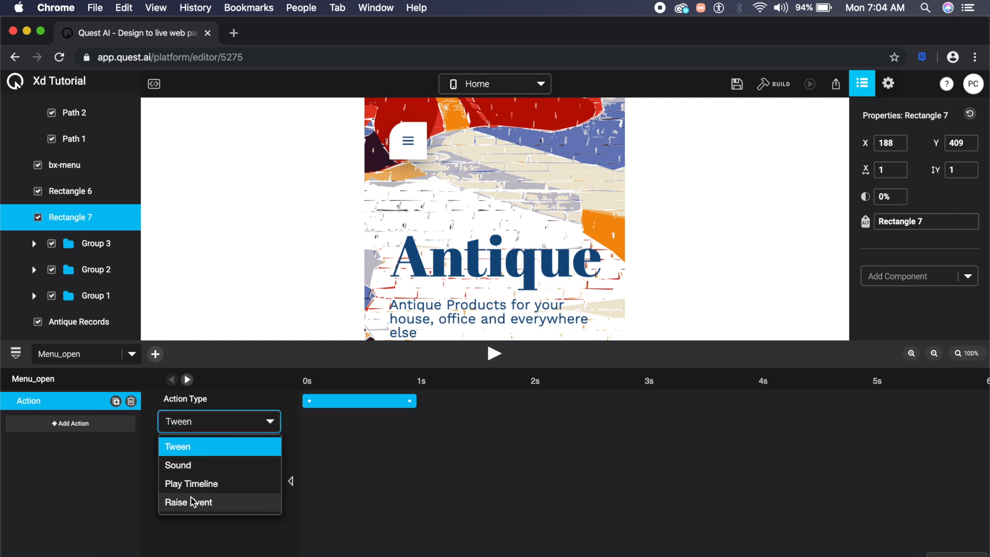
pyautogui.click(177, 447)
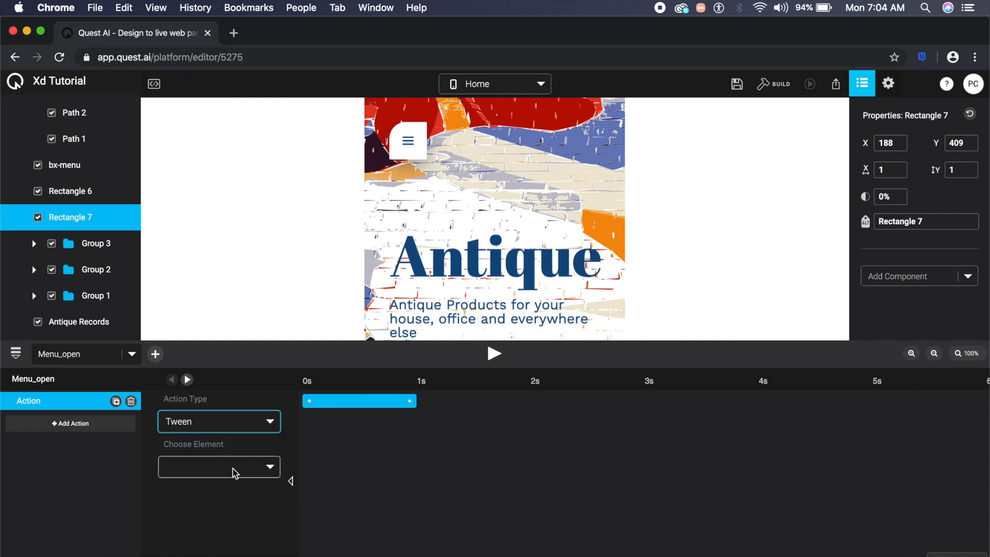
pyautogui.click(218, 466)
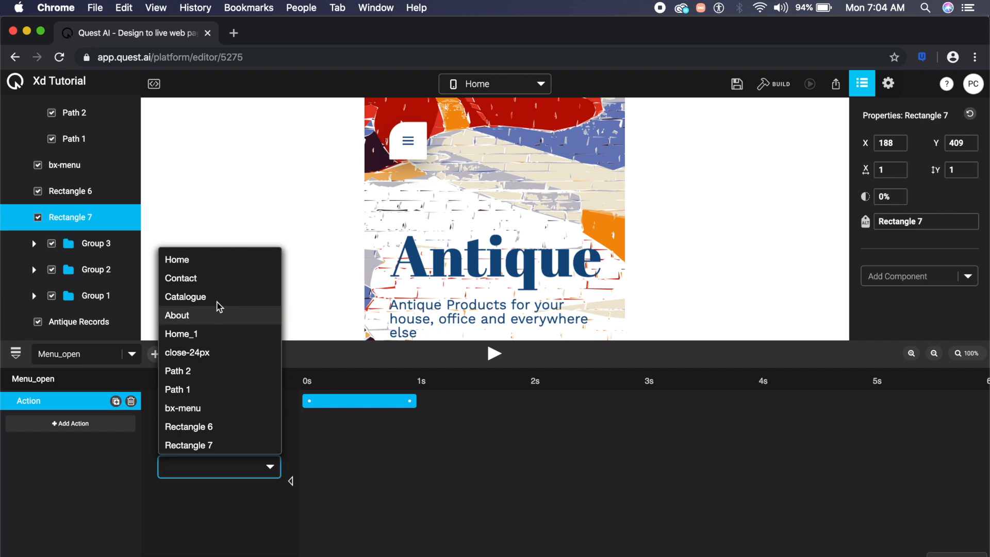
pyautogui.moveTo(212, 352)
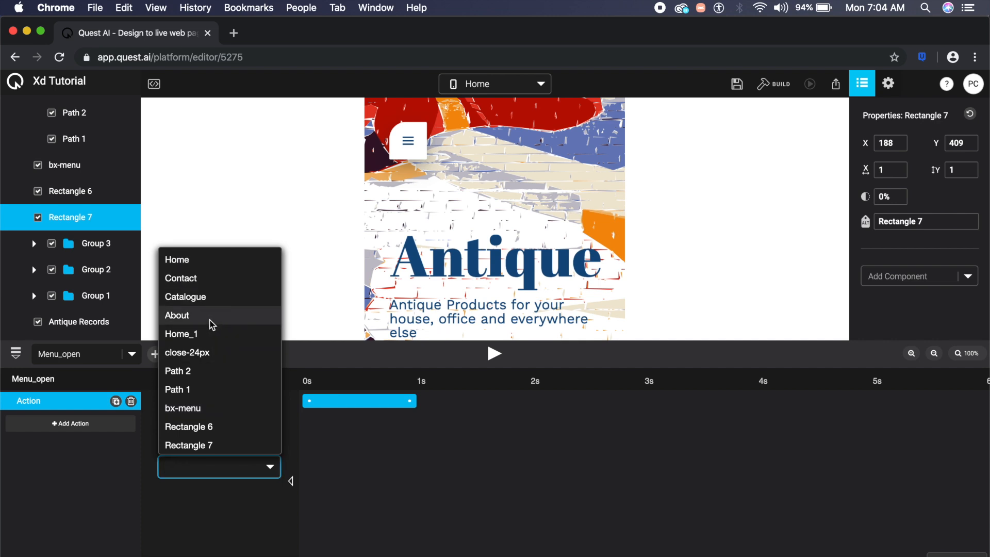
pyautogui.click(181, 333)
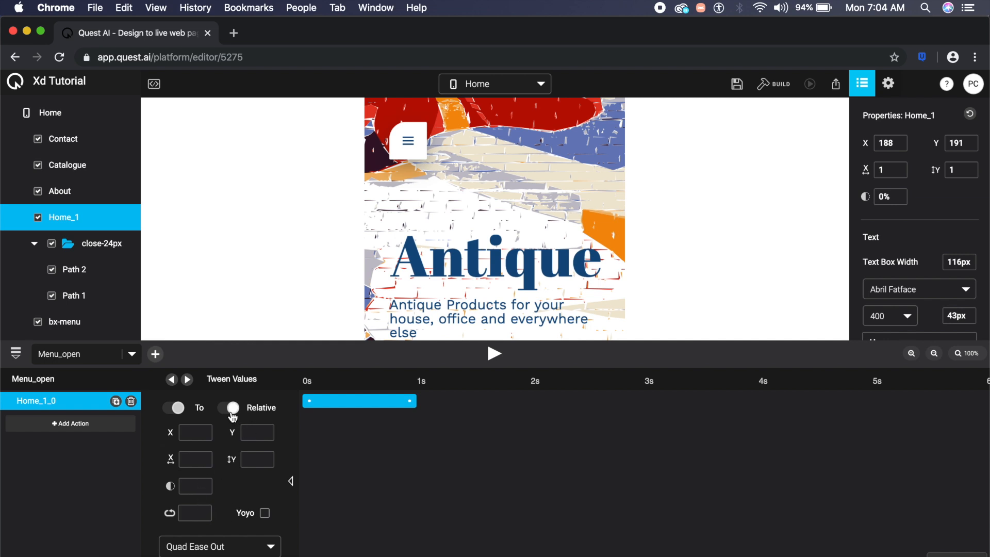
# Make the Home_1 tween relative: opacity +100, a Y change, 0.3-second duration
pyautogui.click(232, 407)
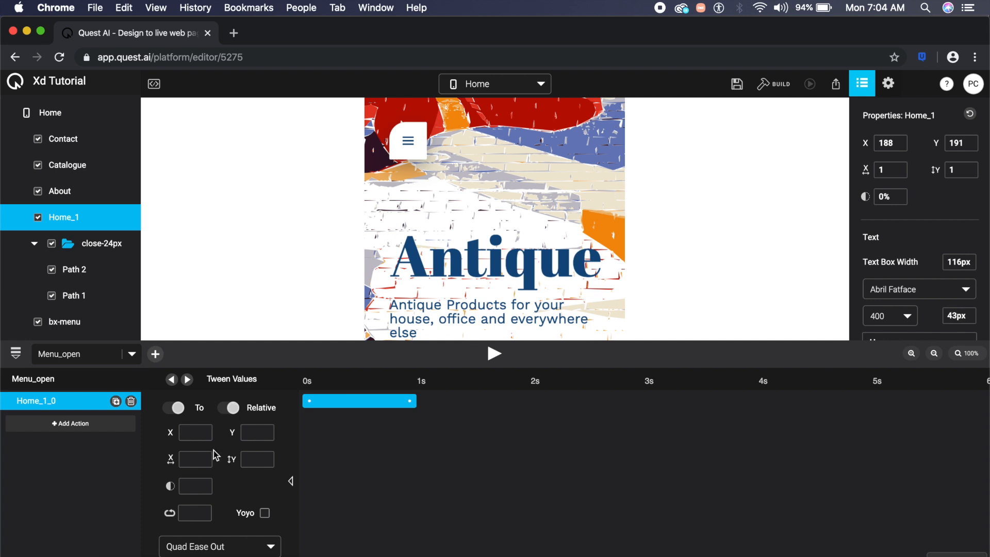
pyautogui.click(195, 485)
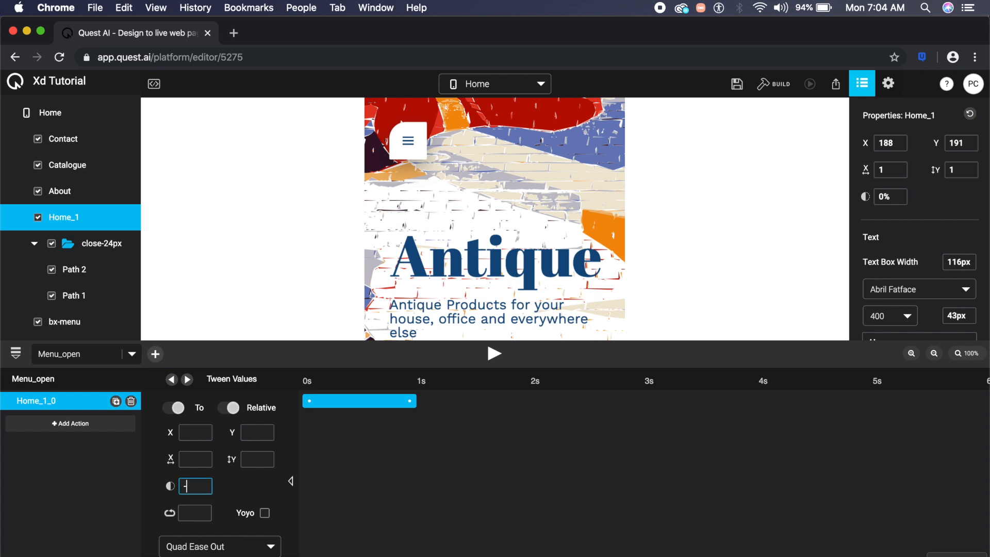
pyautogui.write('-100')
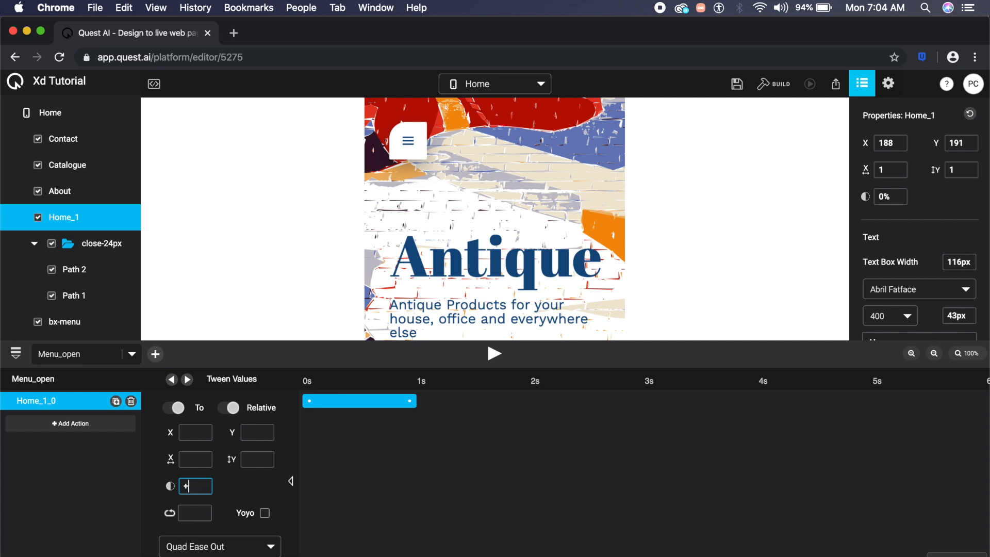
pyautogui.write('100%')
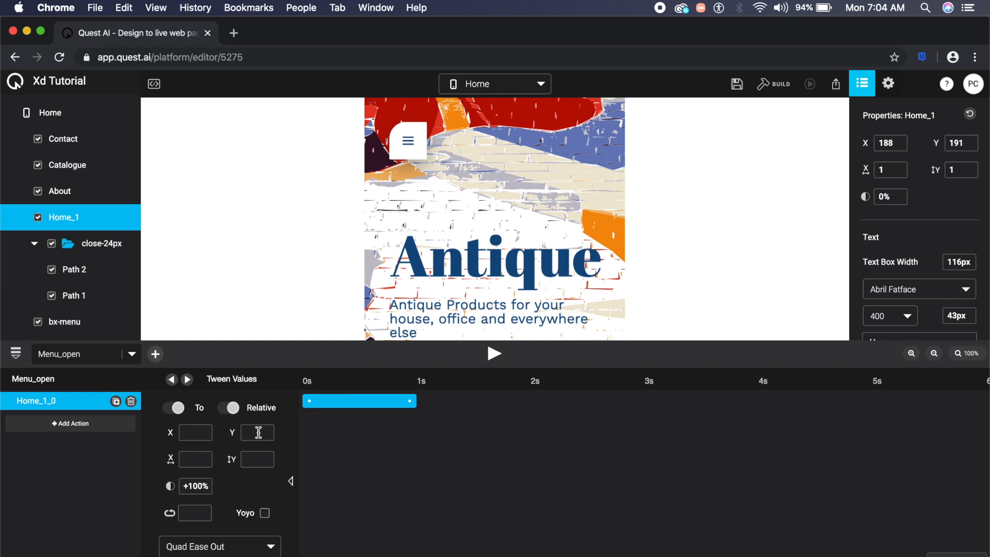
pyautogui.click(256, 432)
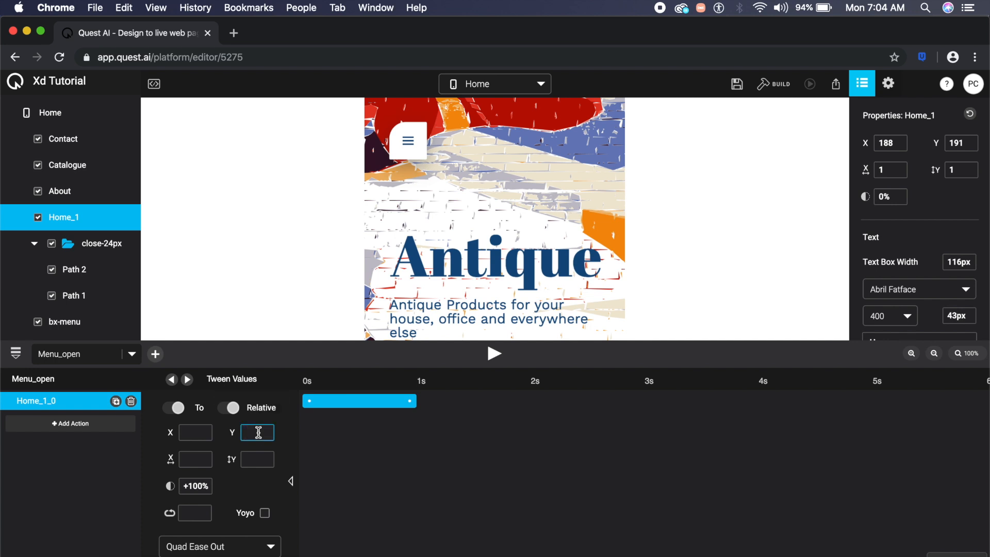
pyautogui.write('+2')
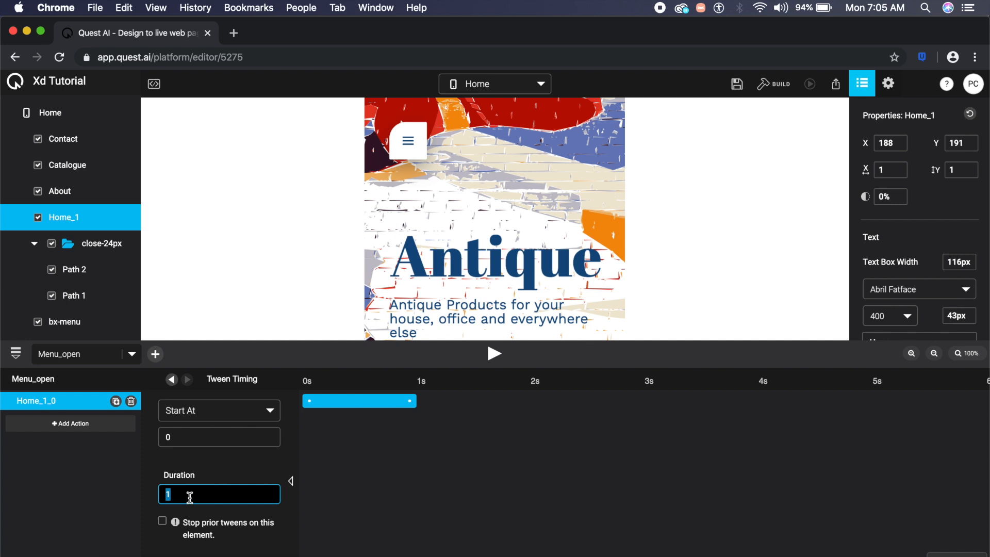
pyautogui.write('0.3')
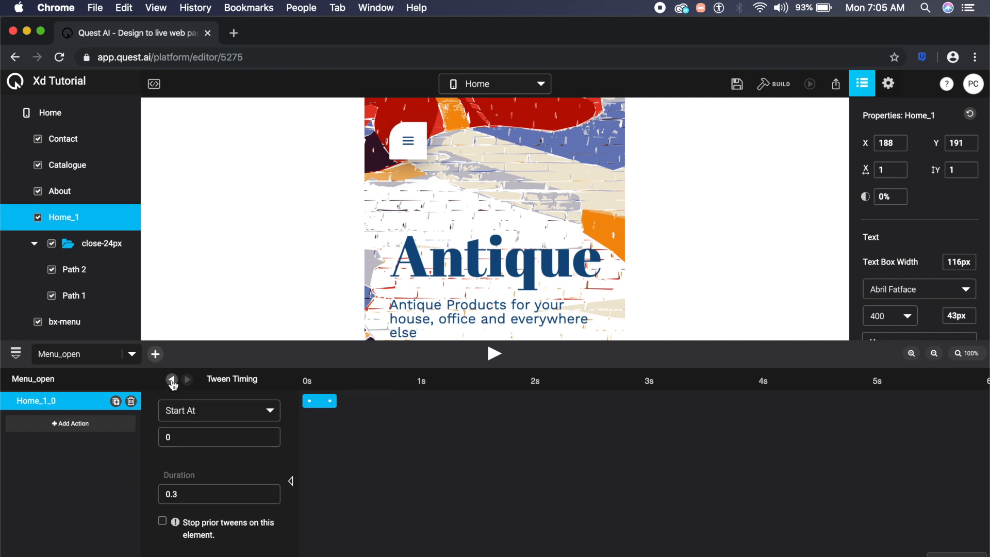
# Add an About tween with opacity +100, Y +20 and 0.3-second duration
pyautogui.click(70, 423)
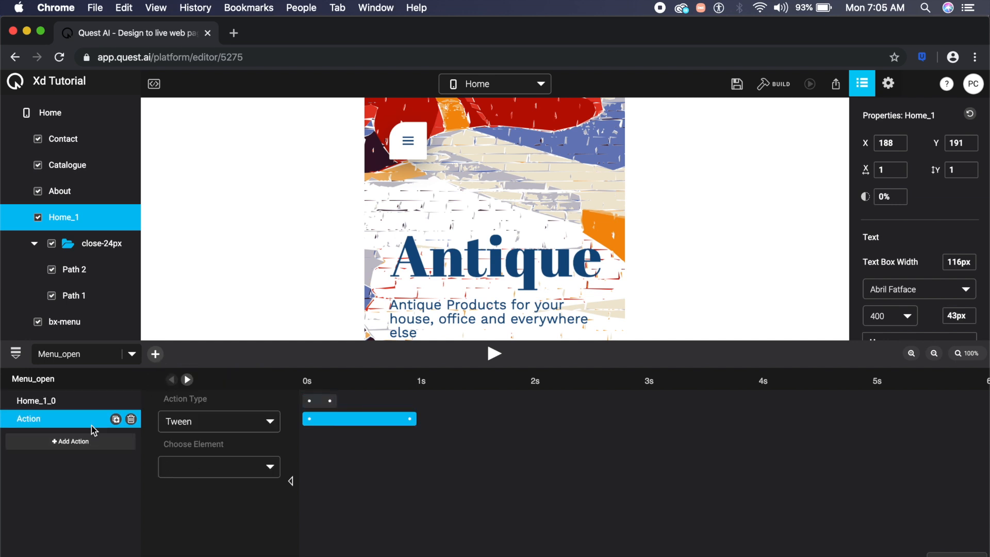
pyautogui.moveTo(221, 480)
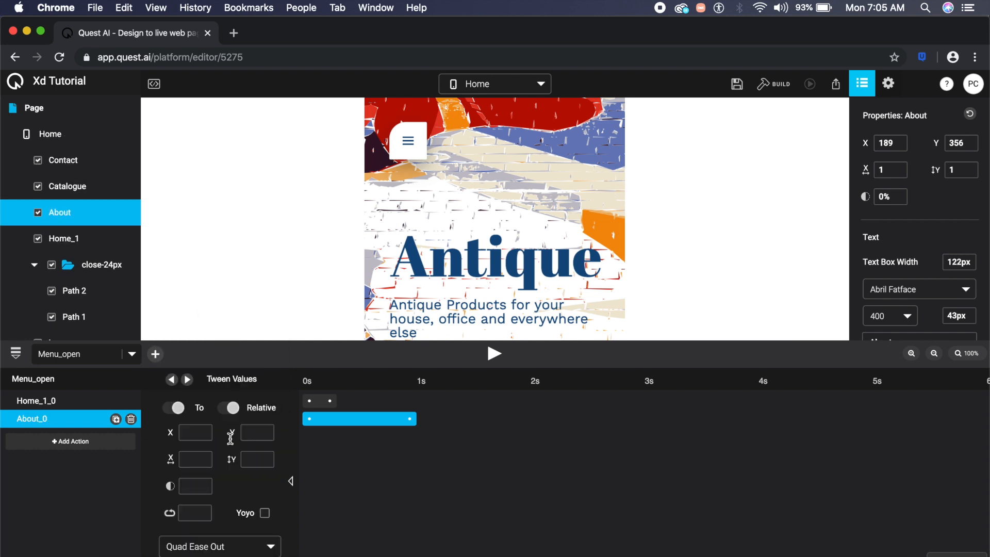
pyautogui.click(195, 486)
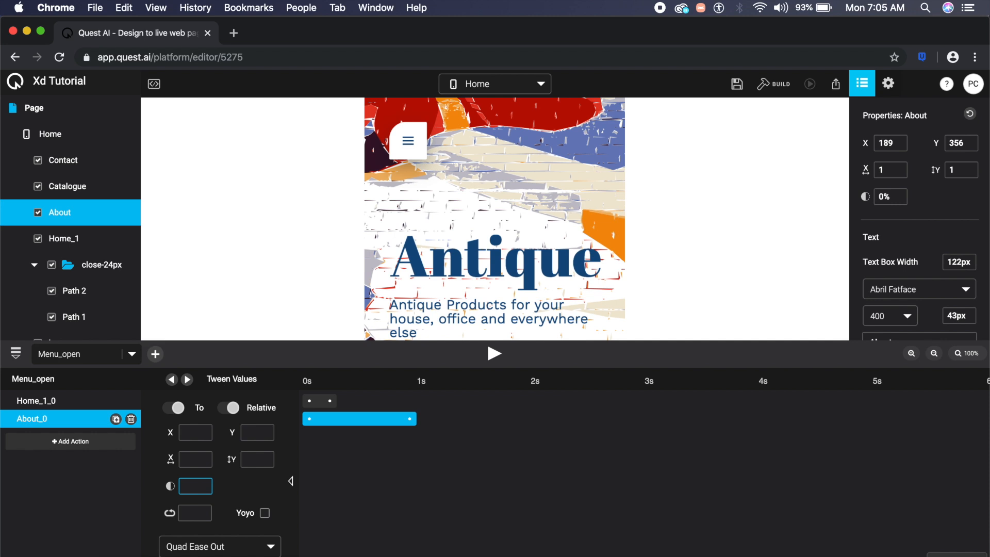
pyautogui.write('+100')
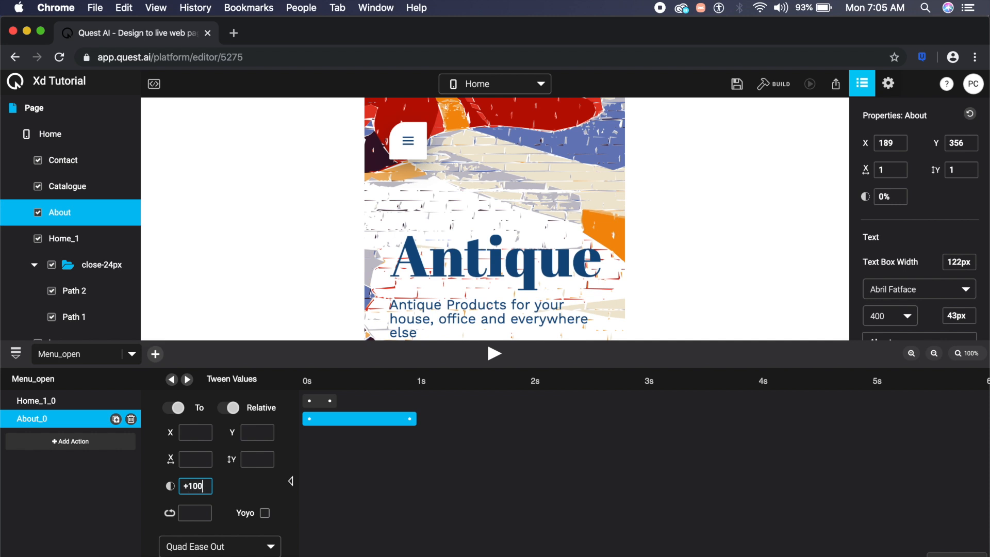
pyautogui.click(257, 432)
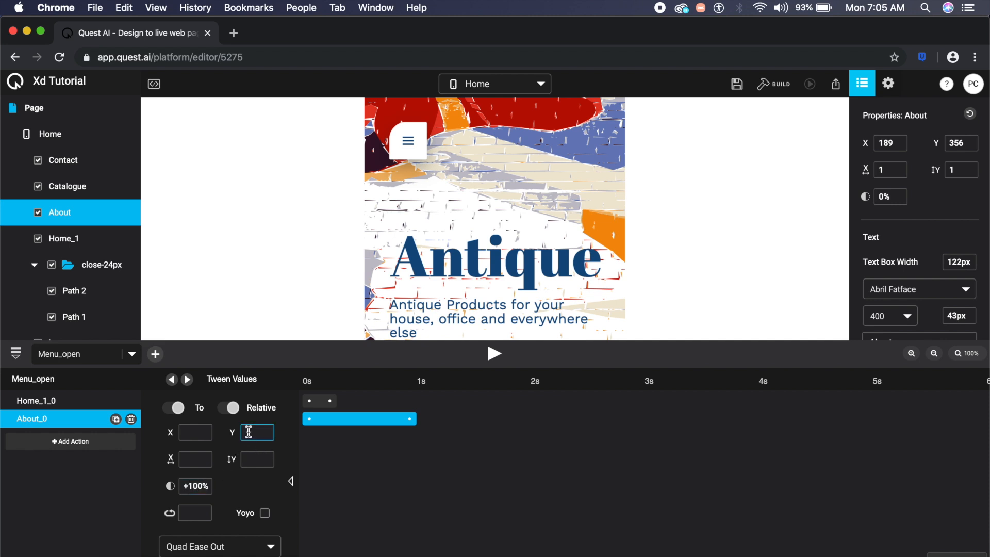
pyautogui.write('+20')
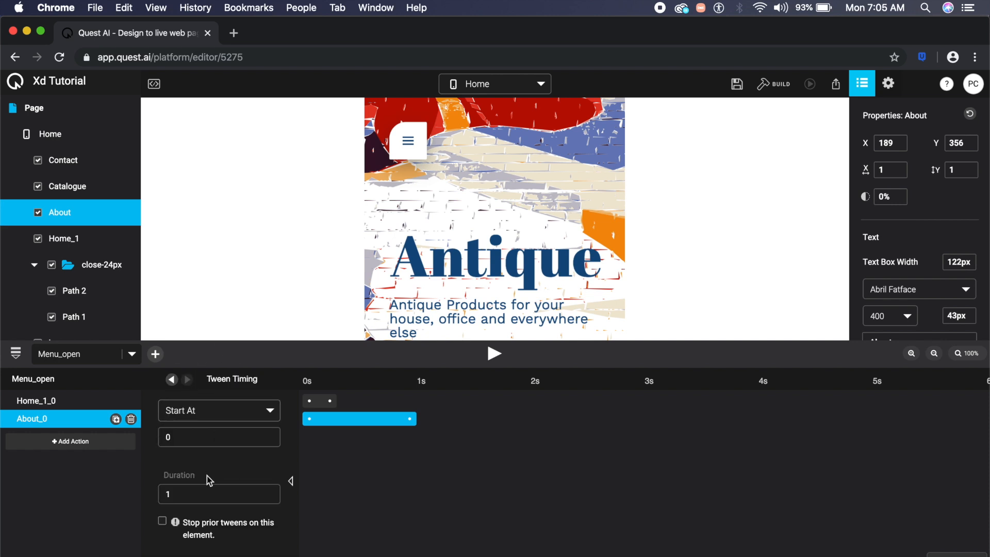
pyautogui.click(219, 494)
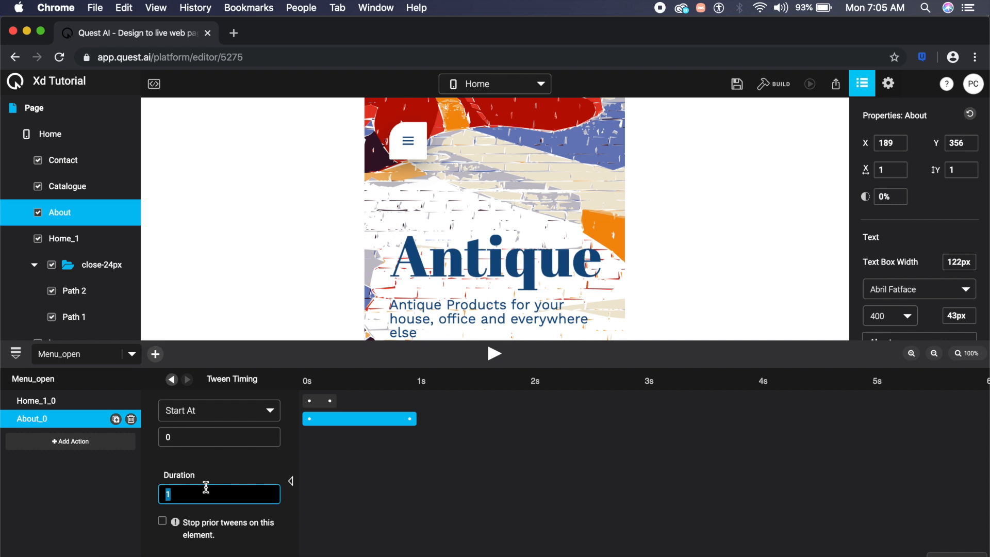
pyautogui.write('0.3')
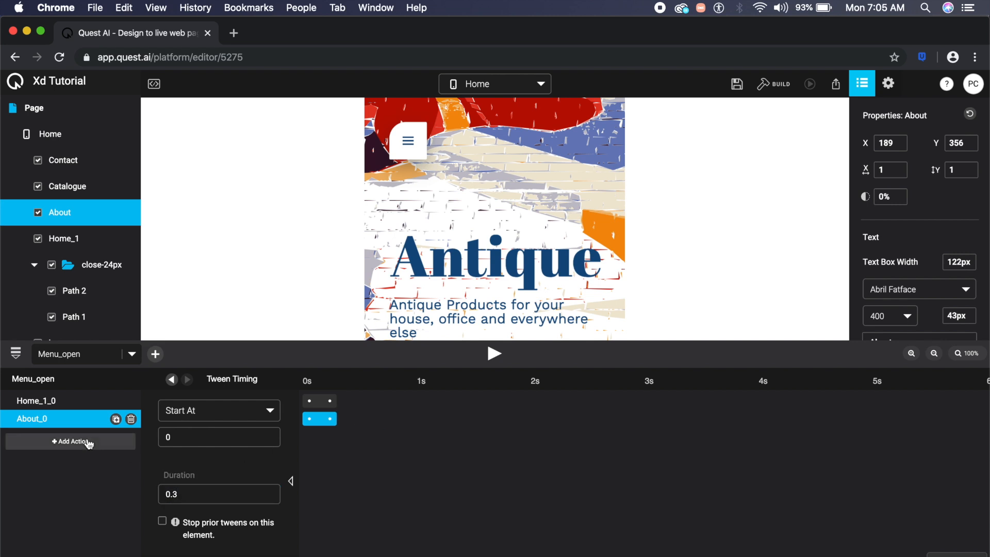
# Add two more tween actions to Menu_open, including one for Contact
pyautogui.click(71, 441)
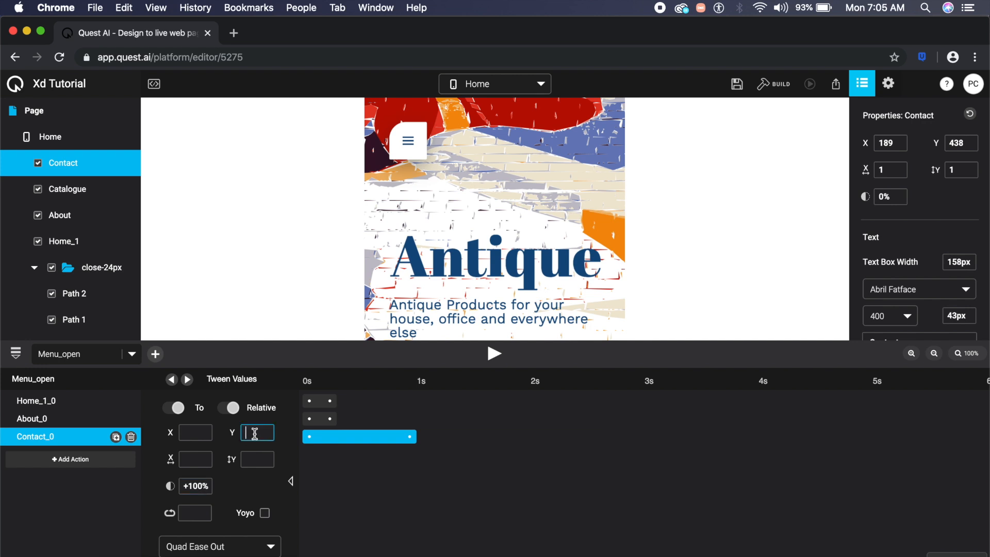
pyautogui.click(70, 459)
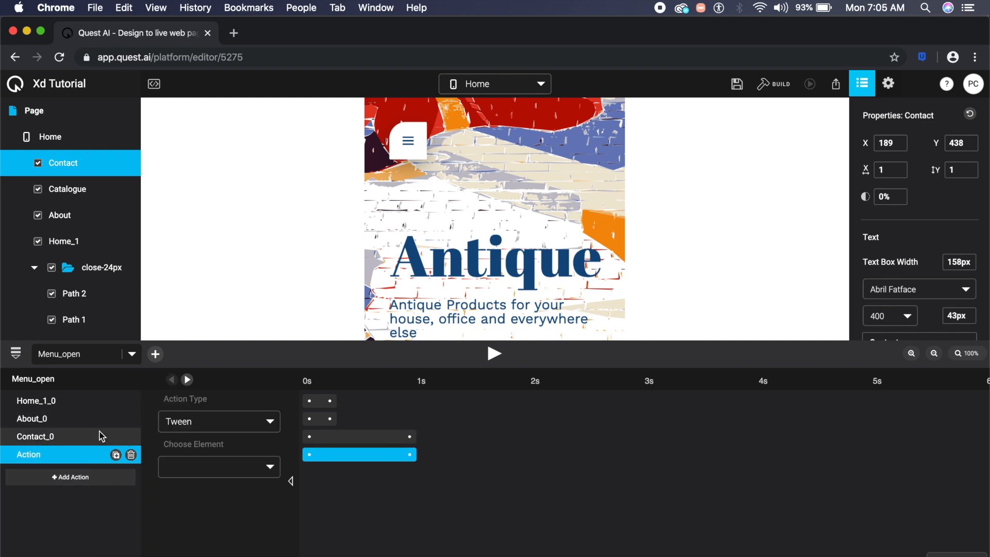
pyautogui.click(34, 436)
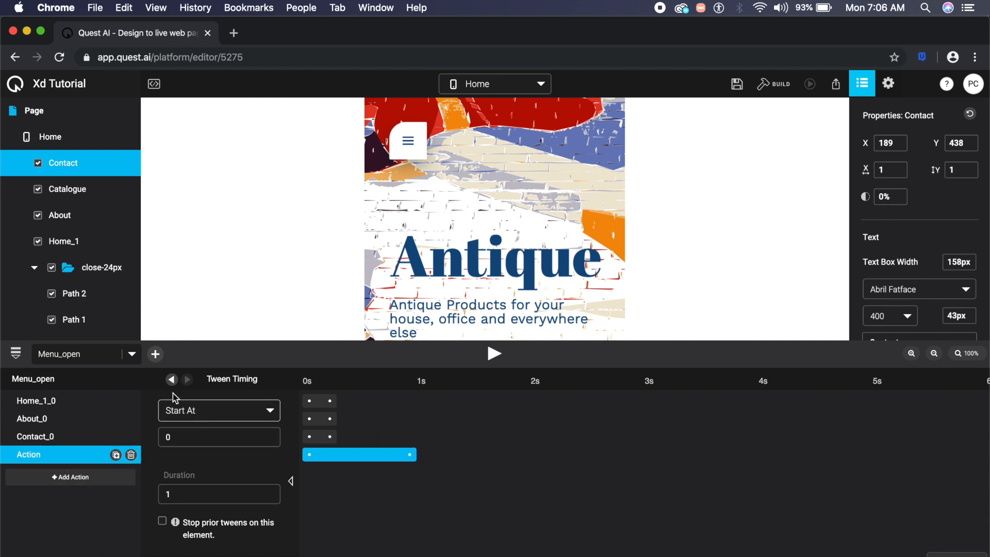
# Make this action animate Catalogue with +100% opacity
pyautogui.click(218, 467)
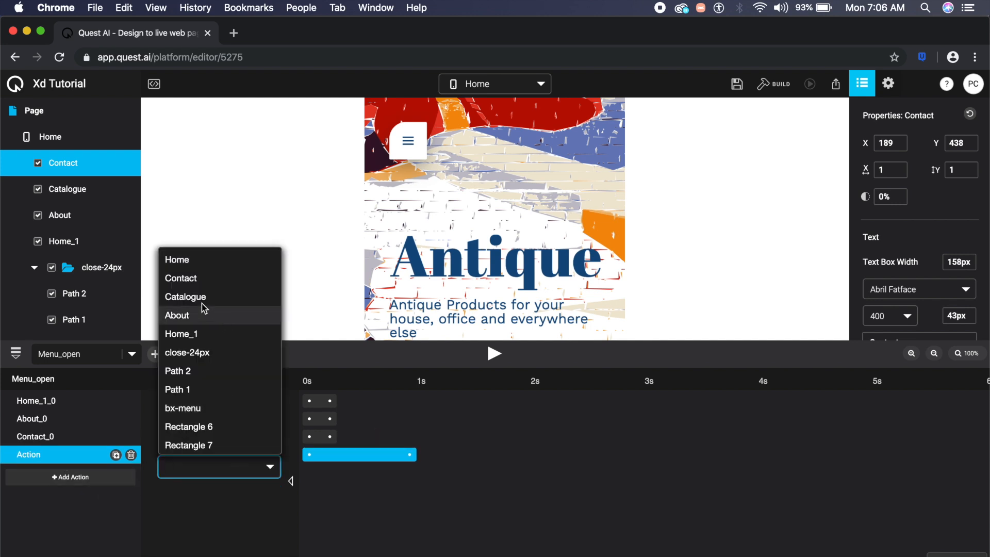
pyautogui.click(185, 296)
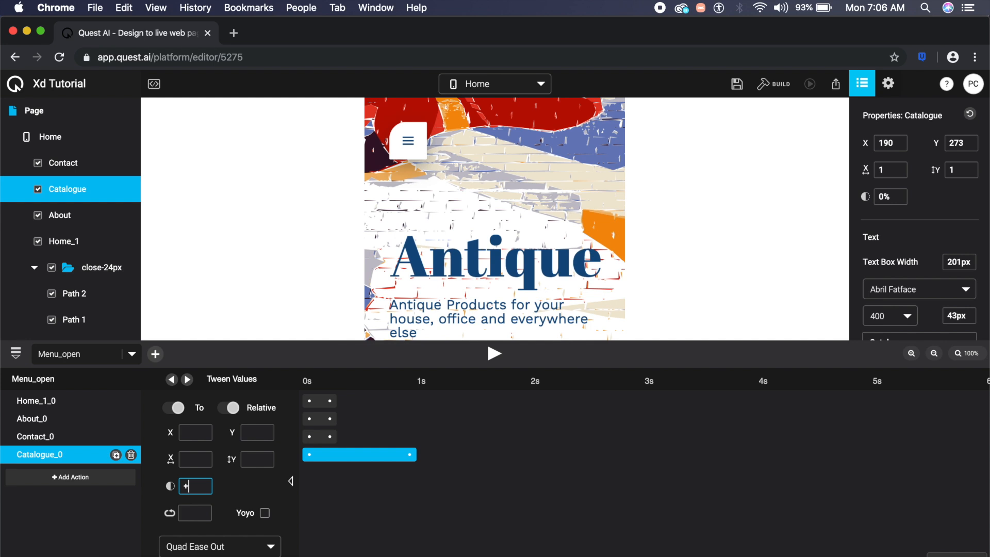
pyautogui.write('100%')
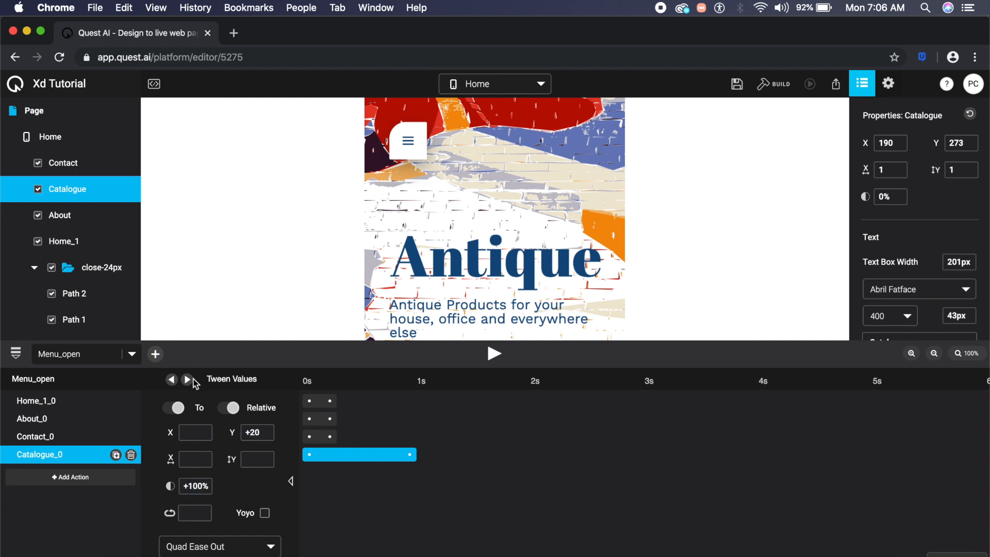
pyautogui.click(187, 379)
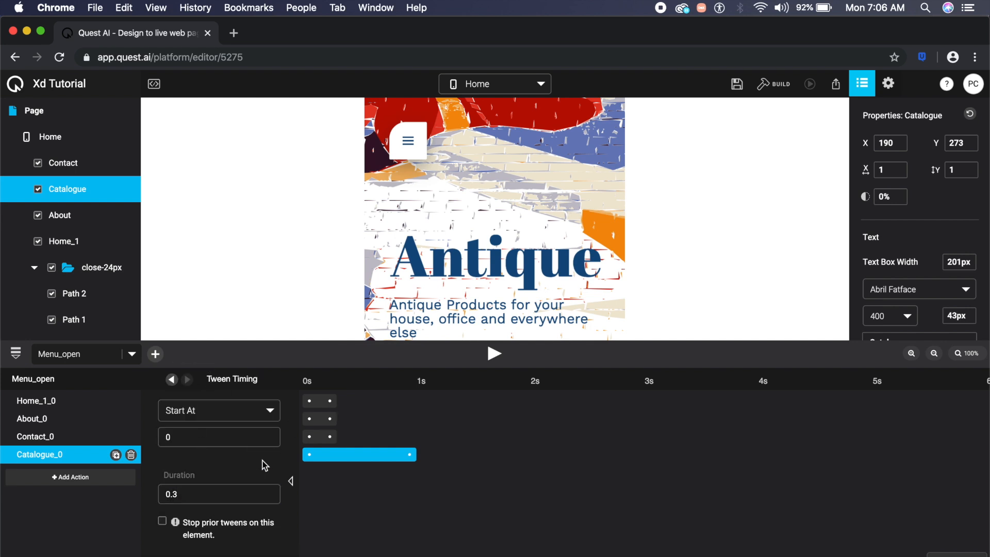
# Add tweens for close-24px, bx-menu and Rectangle 7, with a 0.2-second duration
pyautogui.click(70, 476)
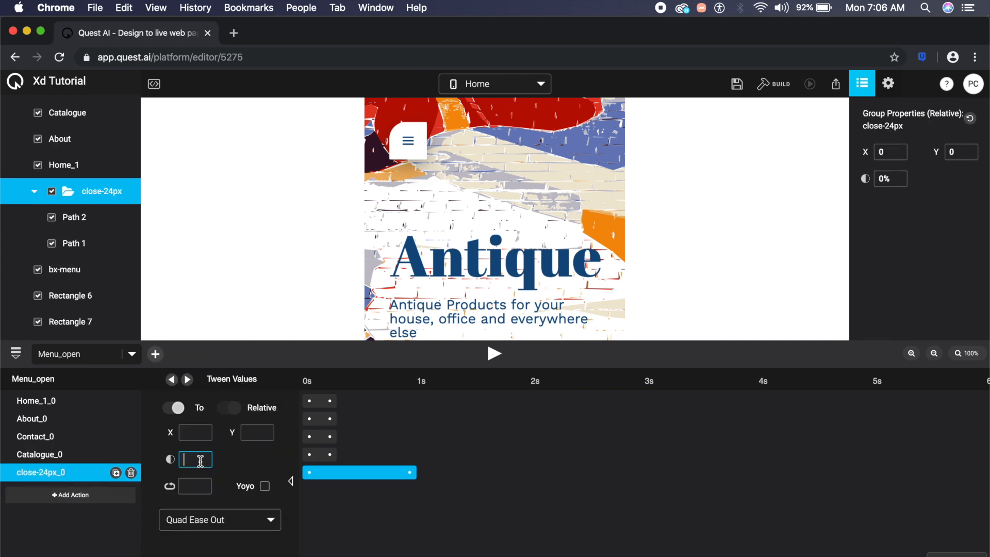
pyautogui.write('+100%')
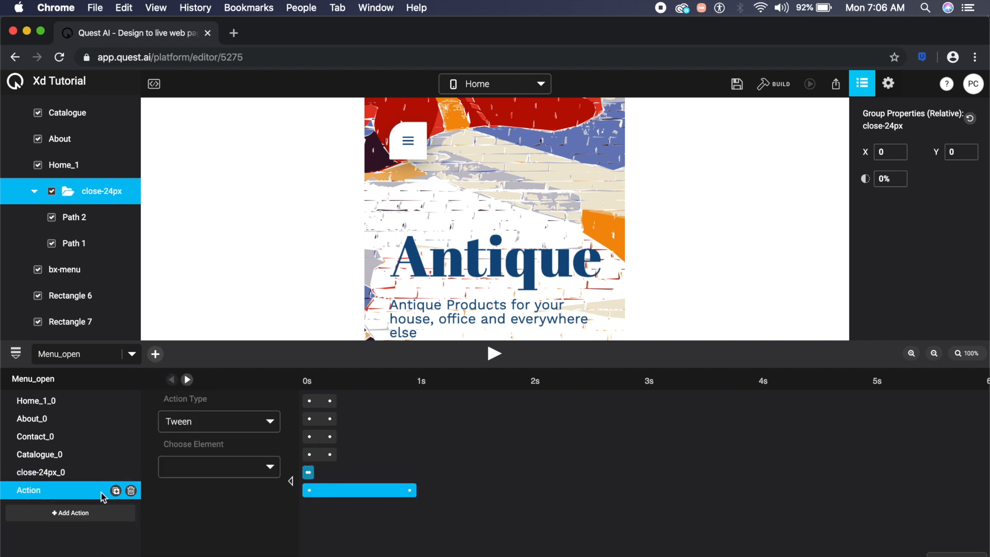
pyautogui.click(217, 466)
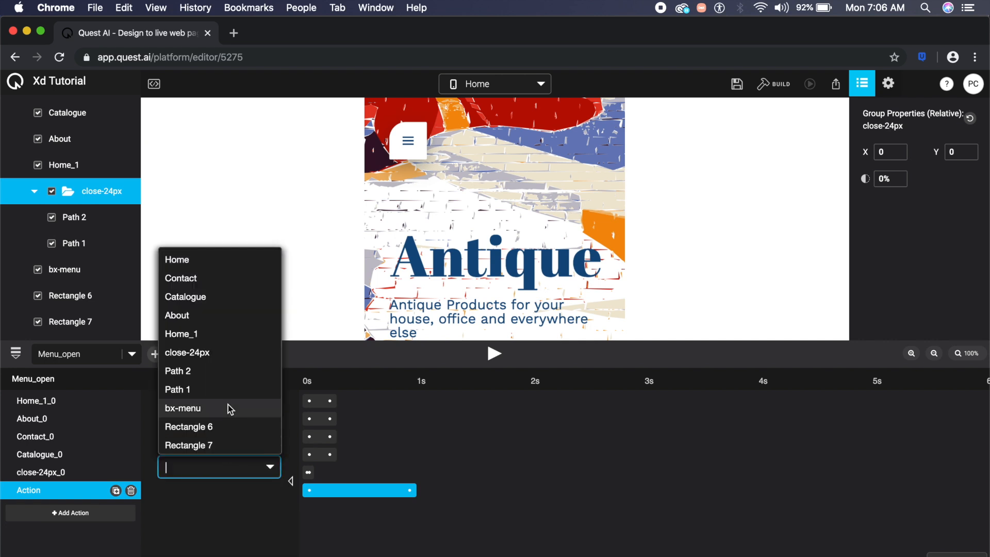
pyautogui.moveTo(209, 409)
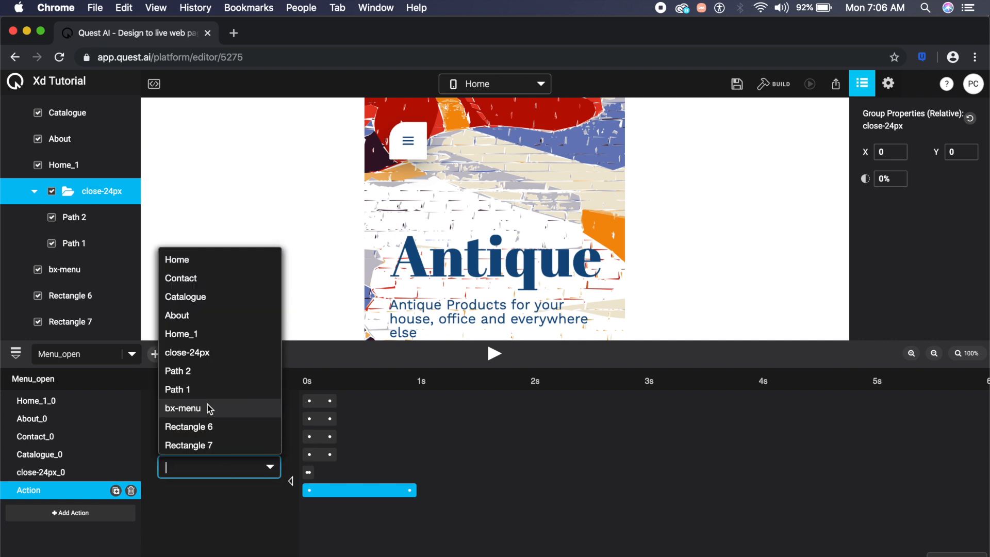
pyautogui.click(182, 407)
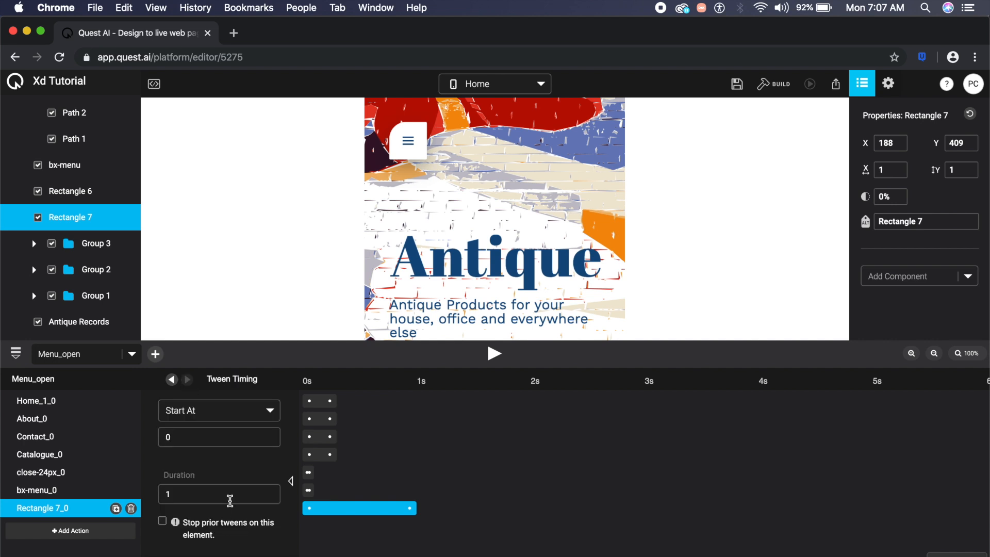
pyautogui.write('0.2')
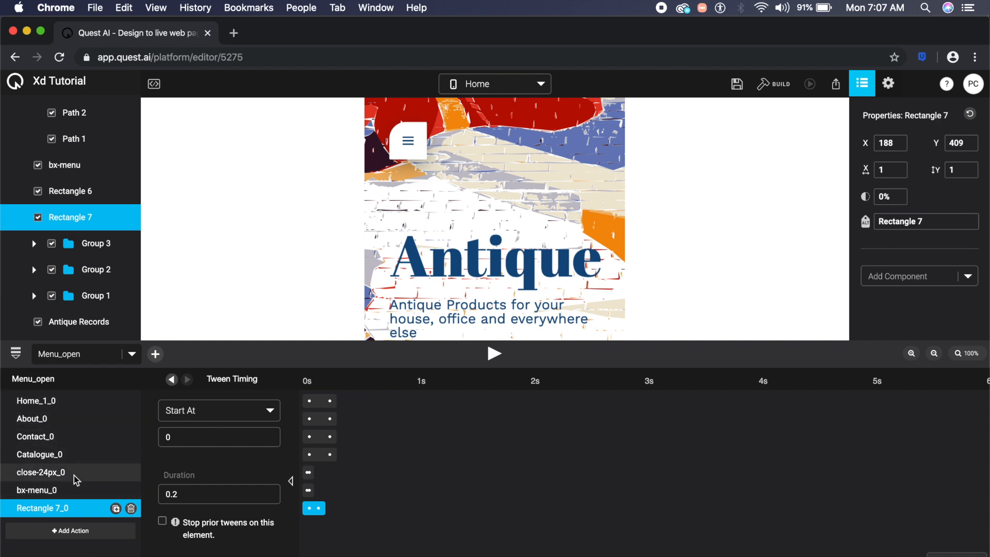
pyautogui.moveTo(549, 237)
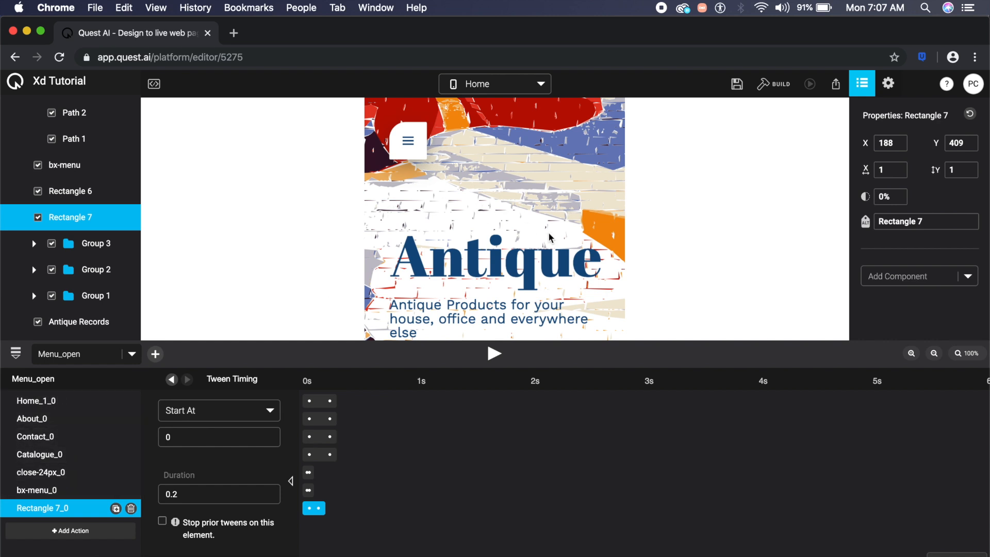
pyautogui.moveTo(417, 155)
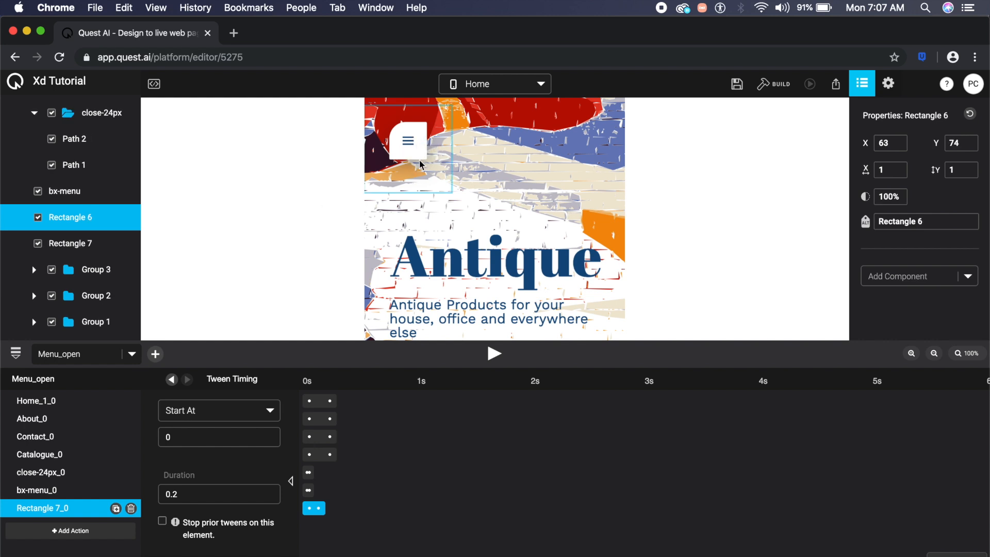
pyautogui.moveTo(761, 232)
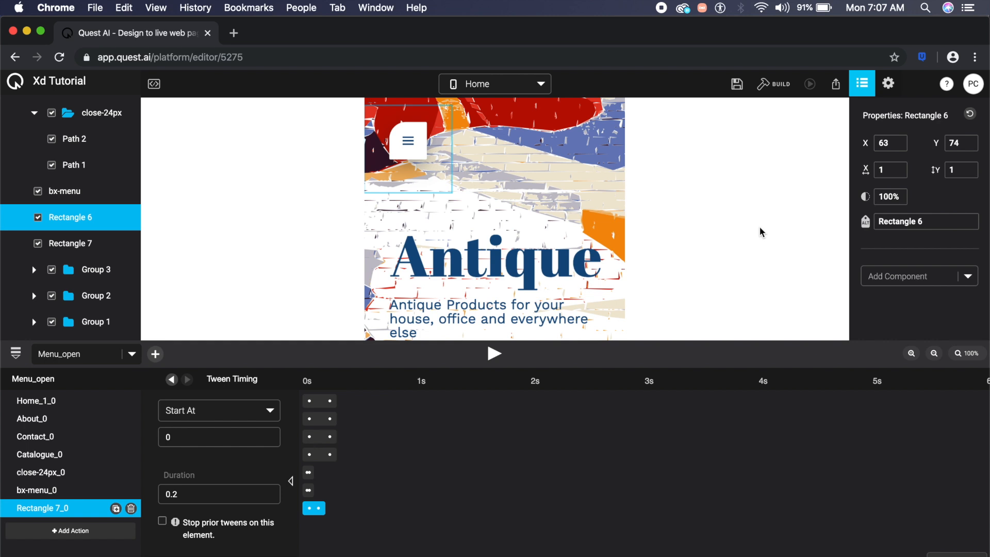
pyautogui.moveTo(919, 276)
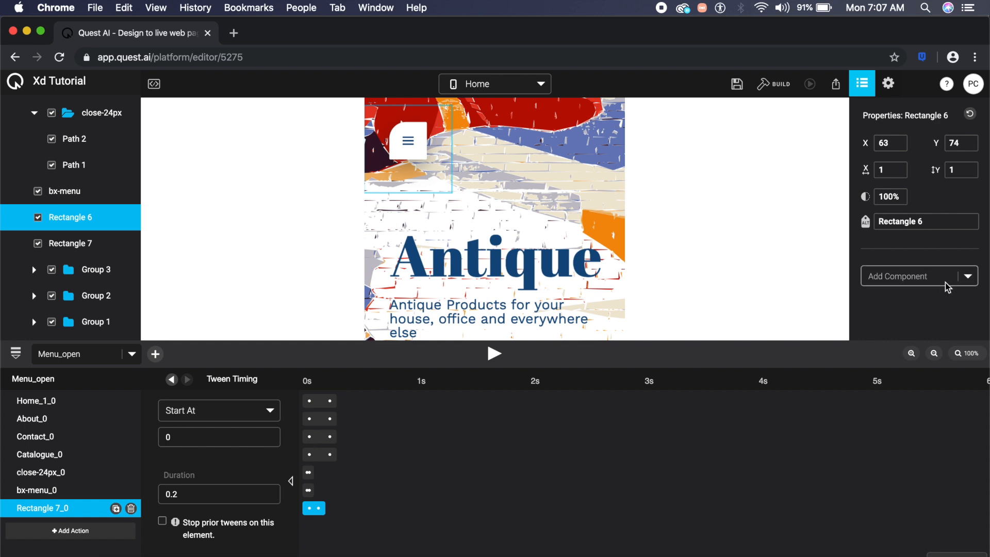
pyautogui.moveTo(919, 285)
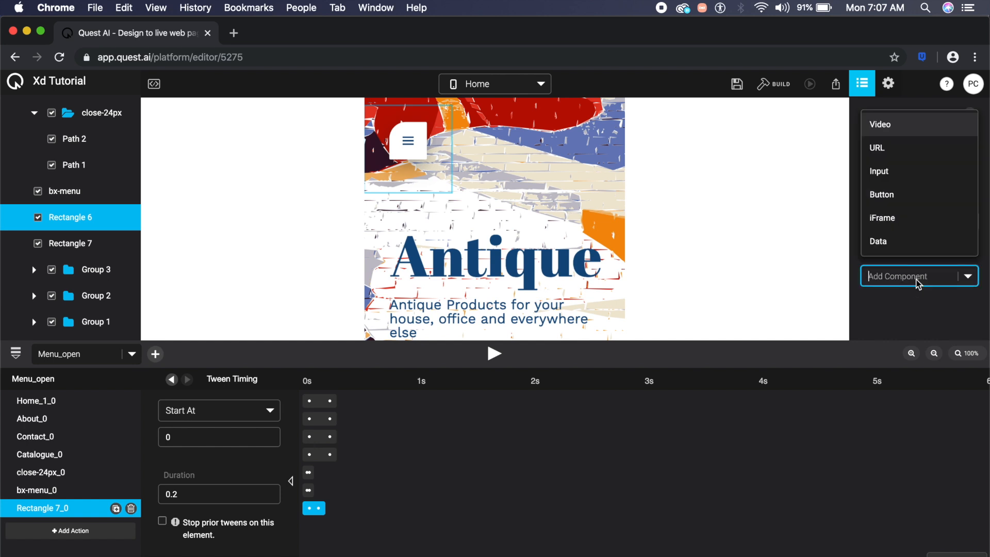
pyautogui.moveTo(889, 194)
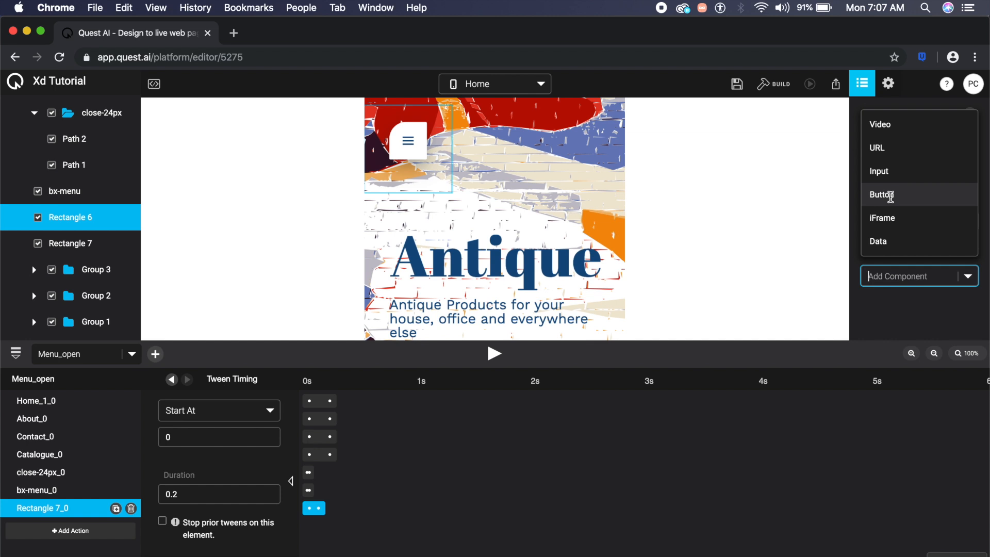
# Give Rectangle 6 a Button component with no click timeline and Menu_open on mouse over
pyautogui.click(881, 195)
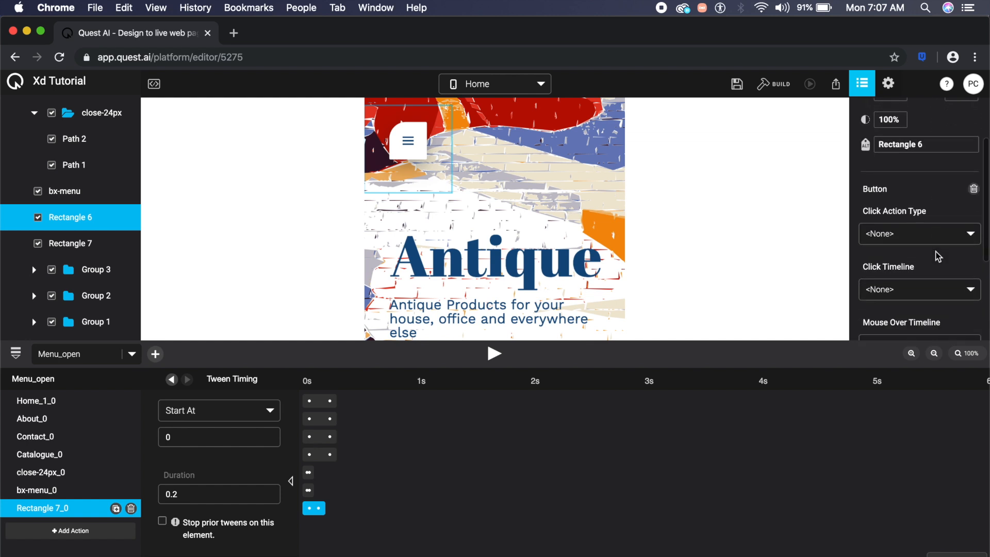
pyautogui.scroll(-3)
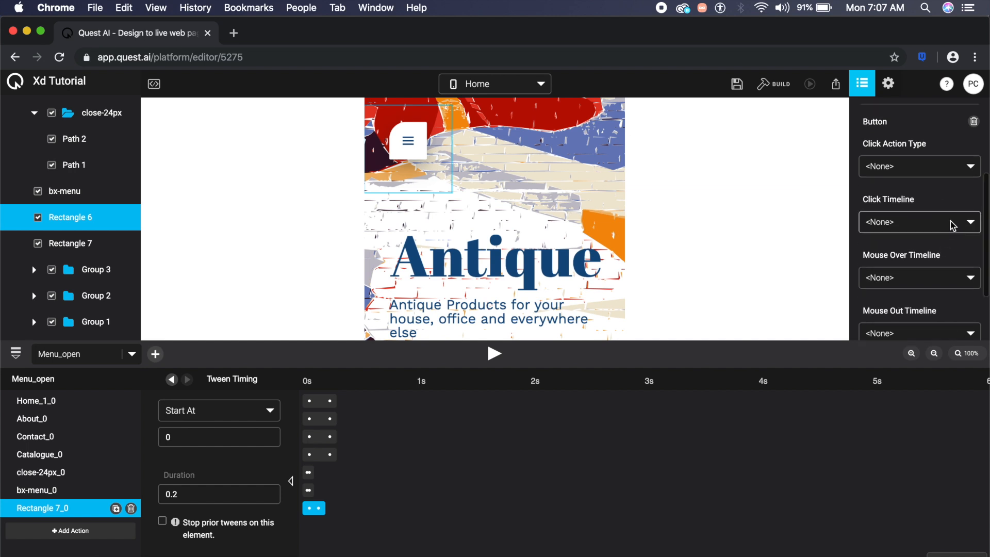
pyautogui.click(919, 222)
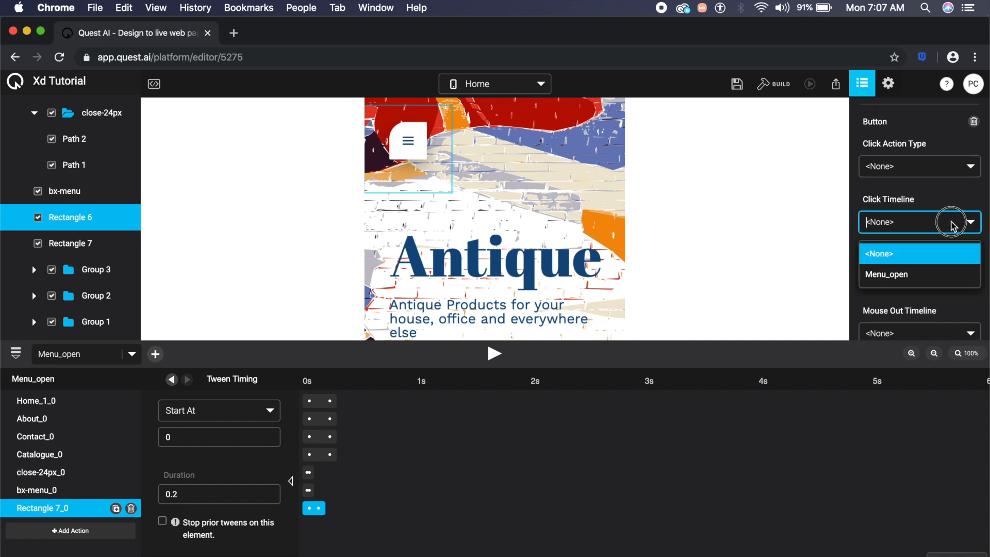
pyautogui.click(917, 222)
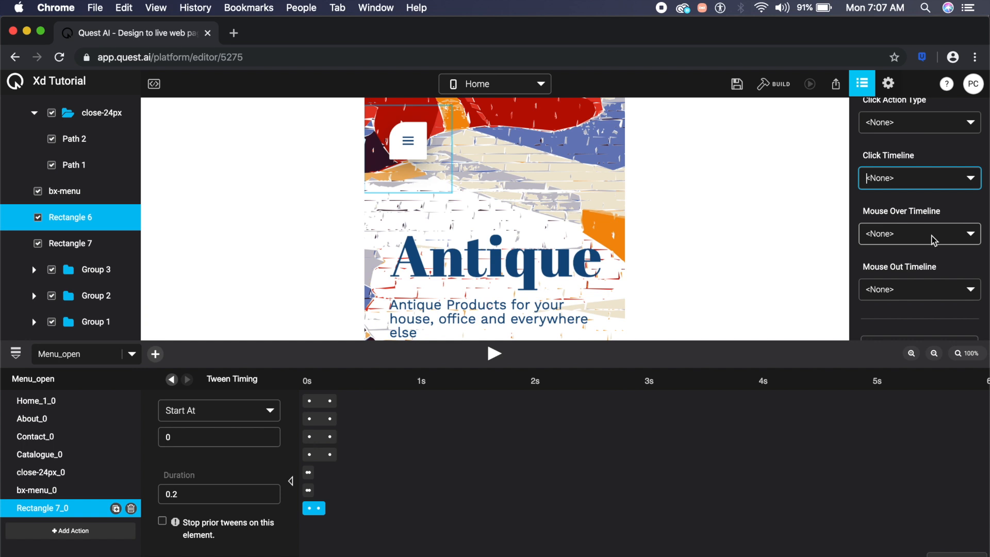
pyautogui.click(919, 233)
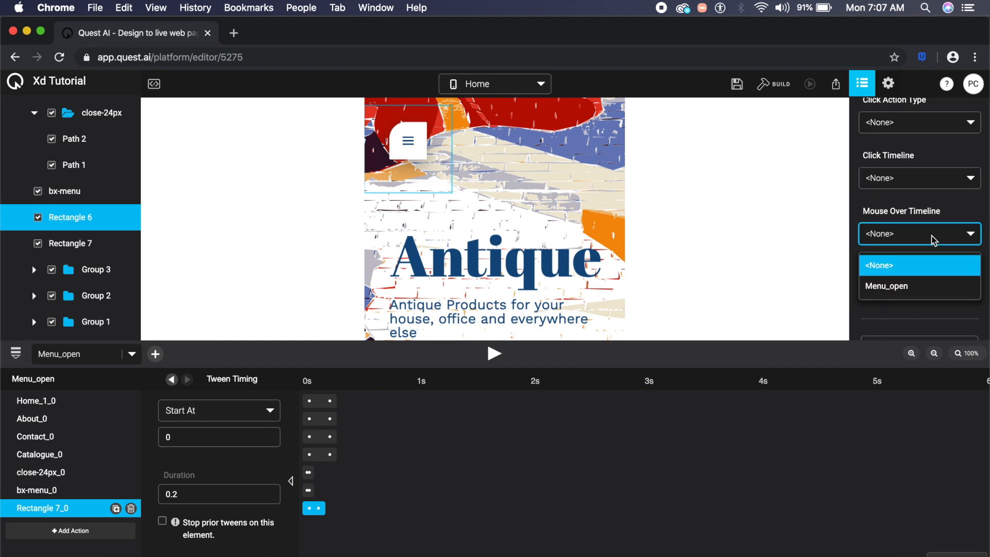
pyautogui.click(886, 286)
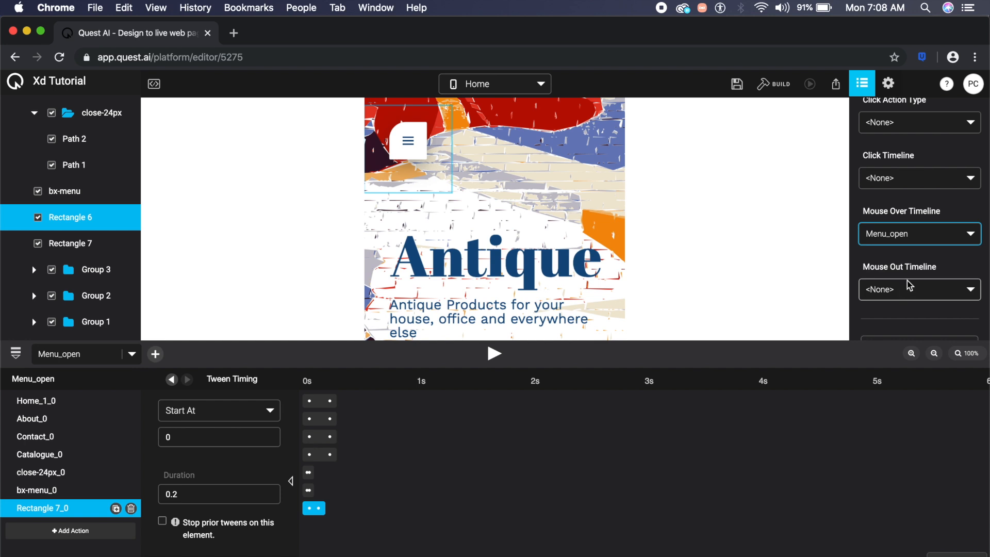
pyautogui.click(918, 289)
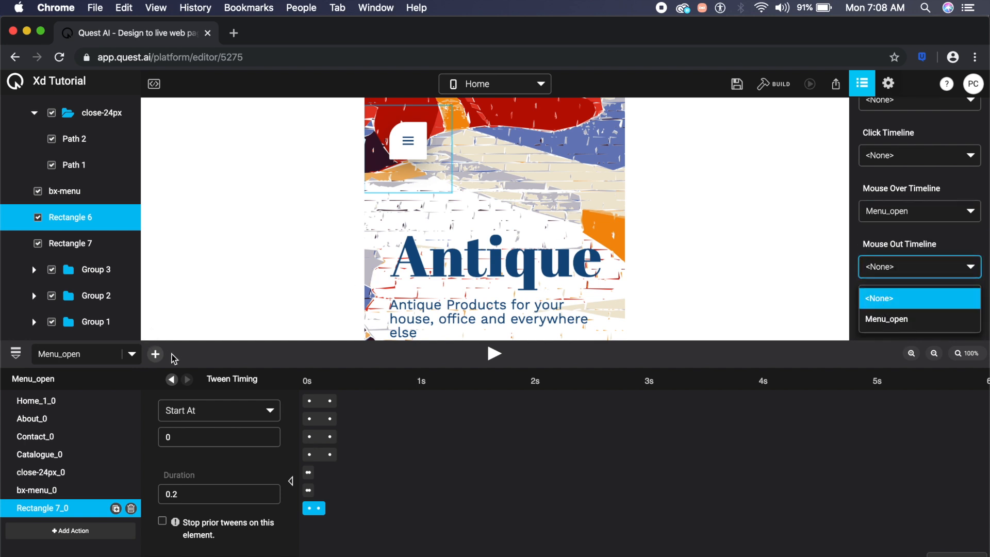
# Add a second timeline named Menu_close and check it beside Menu_open in the timeline list
pyautogui.click(155, 354)
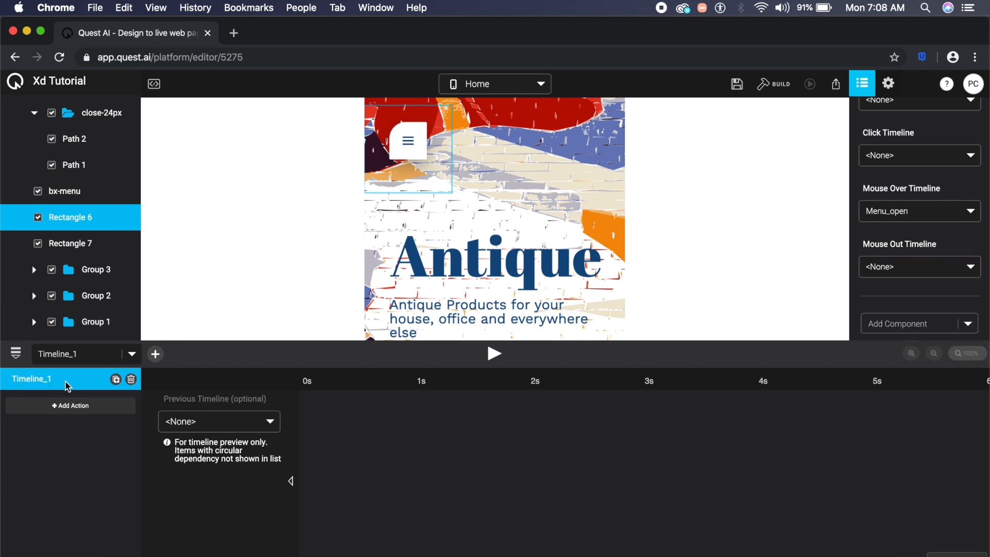
pyautogui.write('M')
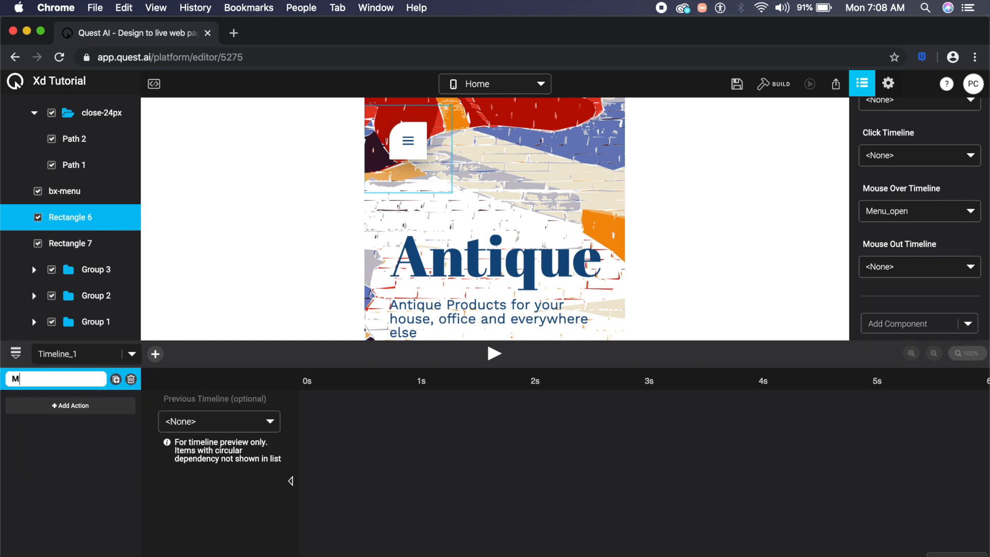
pyautogui.write('enu_close')
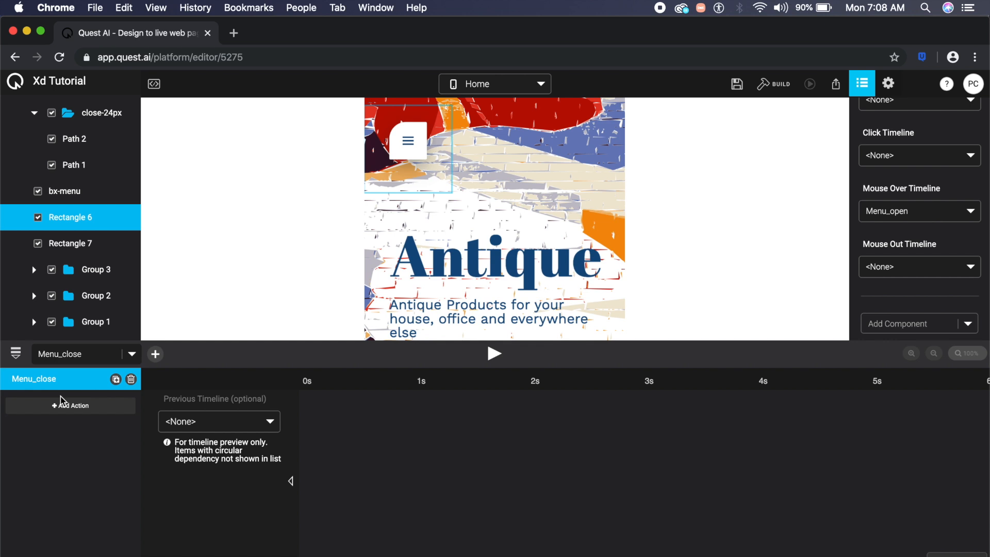
pyautogui.click(76, 354)
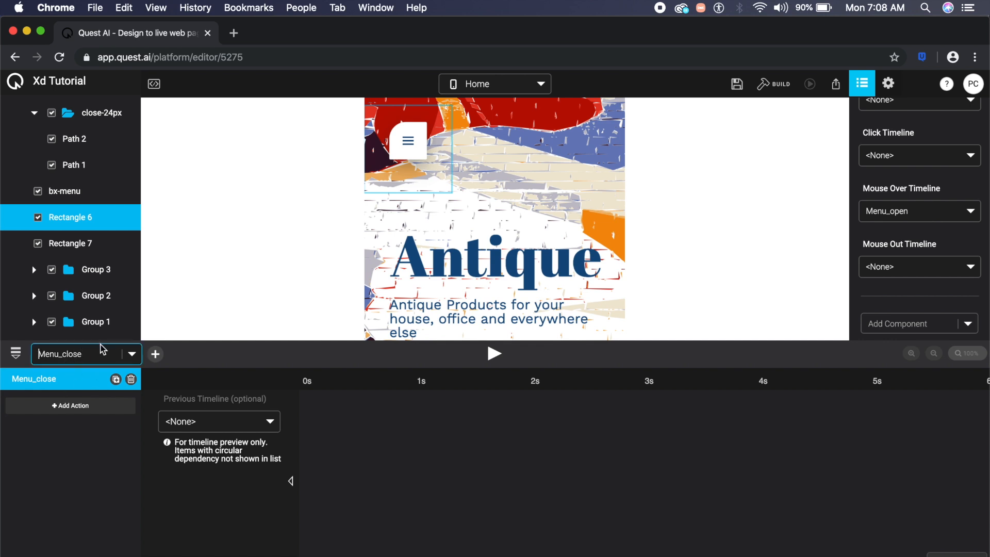
pyautogui.click(132, 353)
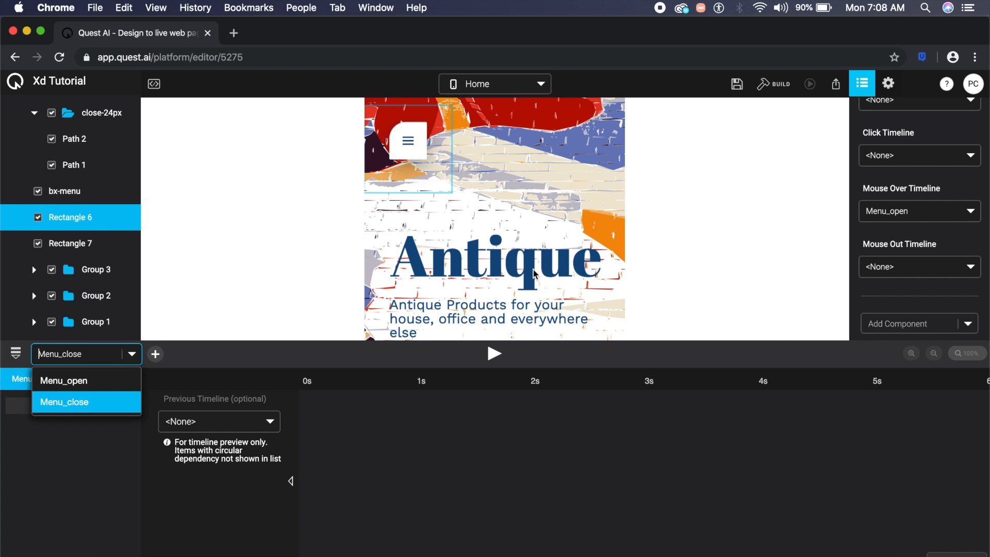
pyautogui.moveTo(928, 189)
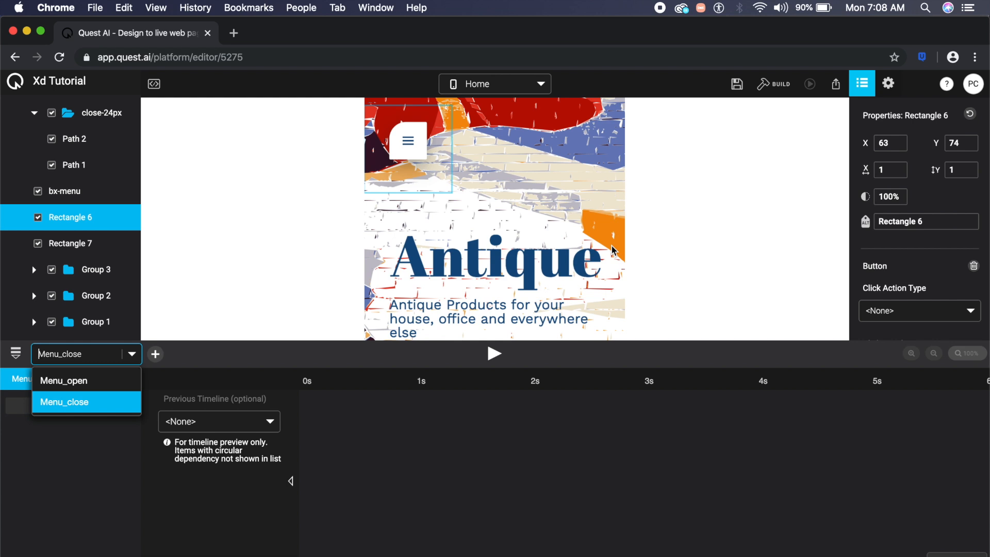
pyautogui.moveTo(409, 174)
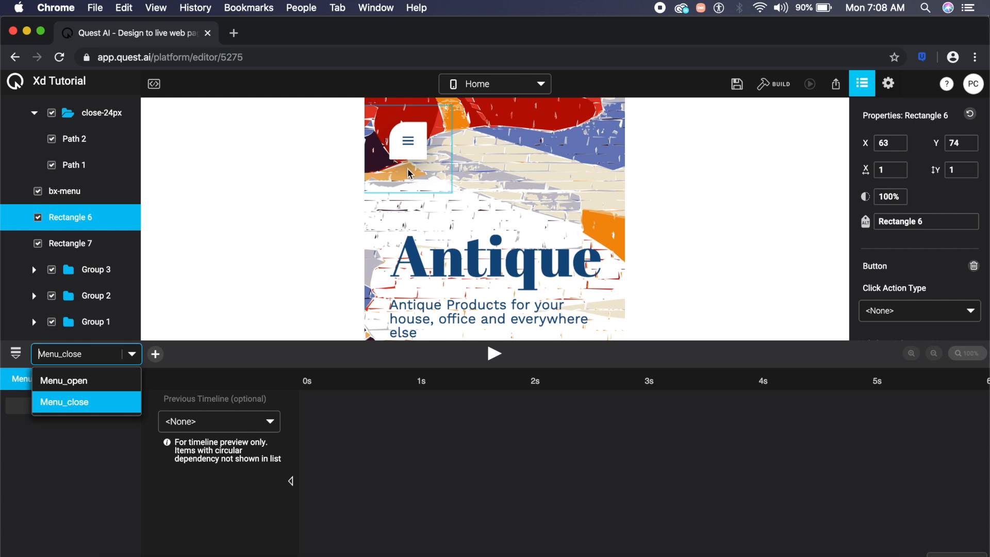
pyautogui.moveTo(729, 99)
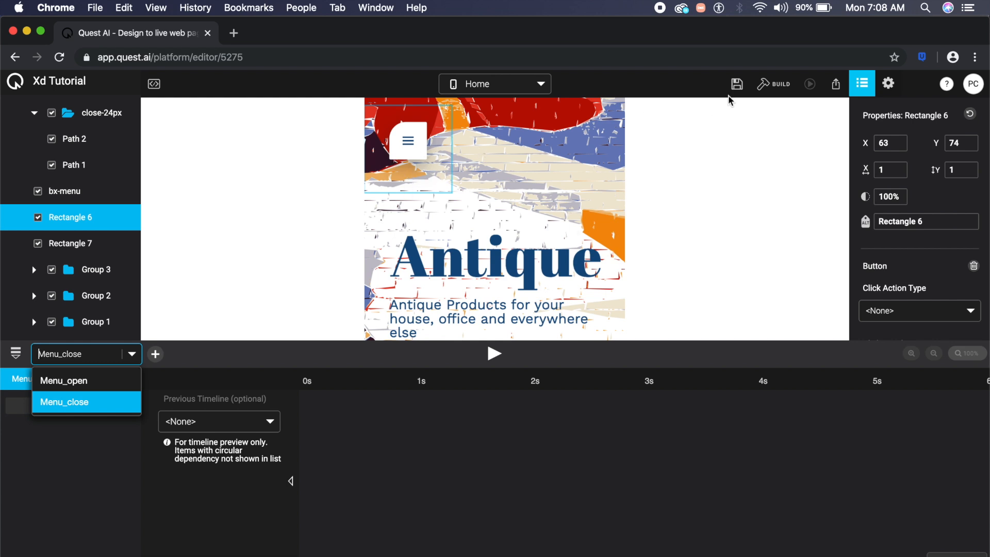
# Save the project and build it, revealing that Menu_close needs at least one action
pyautogui.click(736, 84)
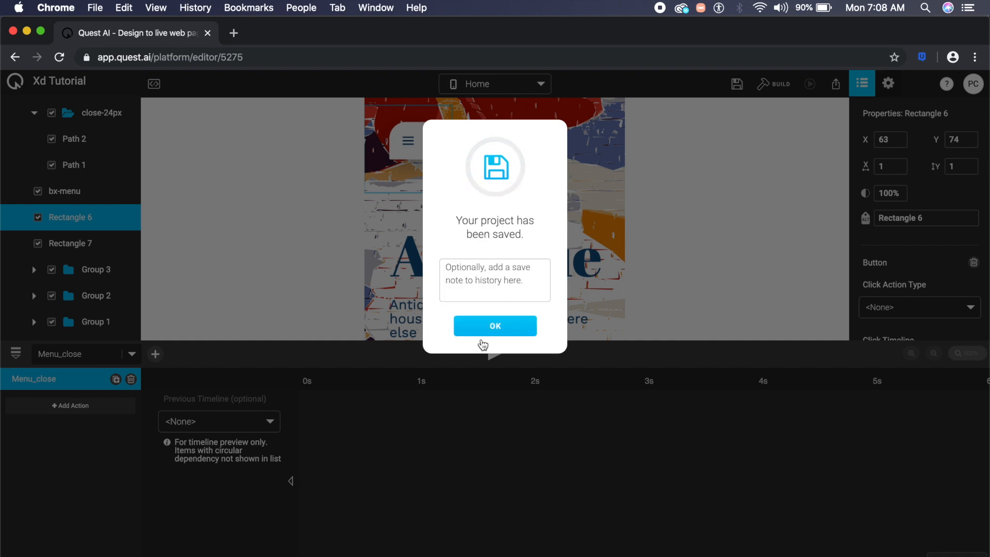
pyautogui.click(494, 326)
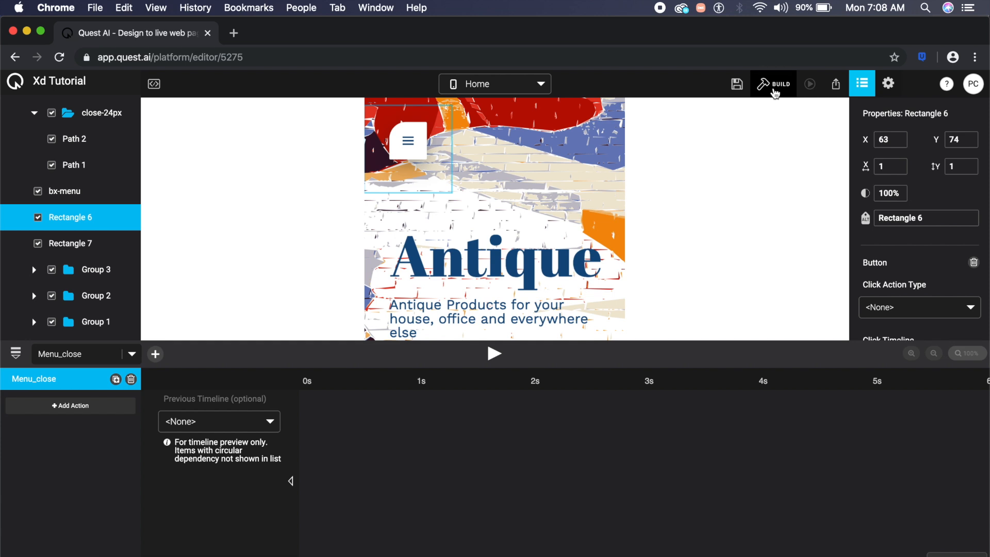
pyautogui.click(772, 83)
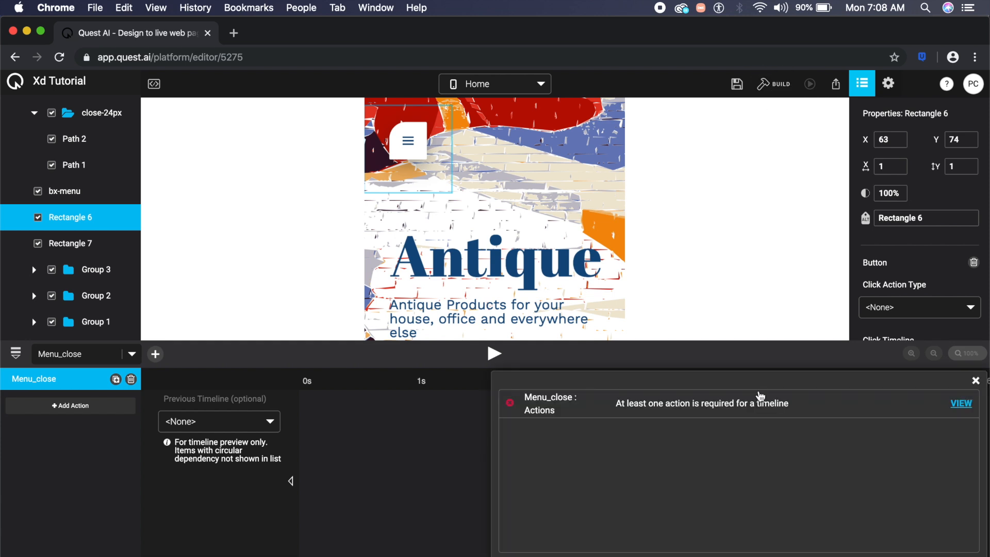
pyautogui.moveTo(568, 418)
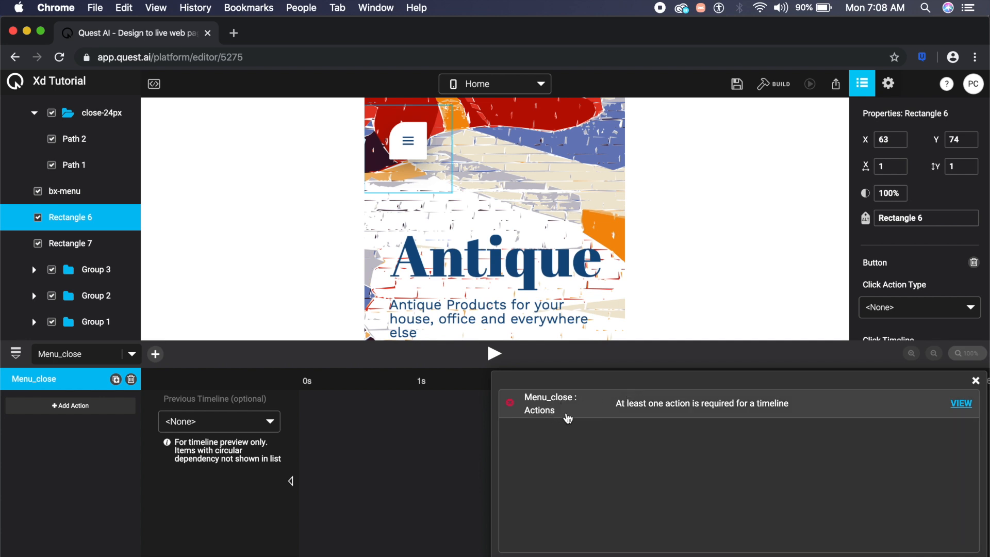
pyautogui.moveTo(663, 415)
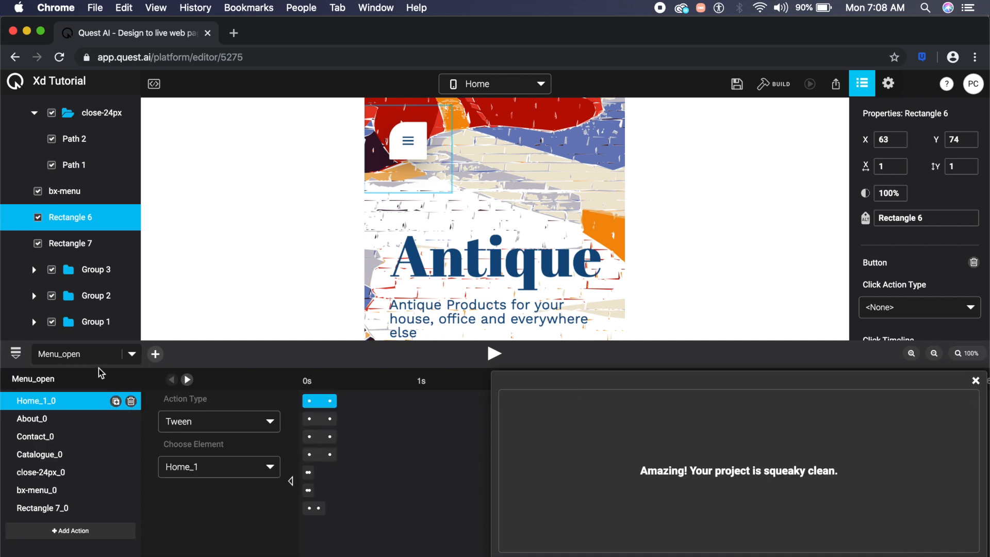
pyautogui.moveTo(757, 442)
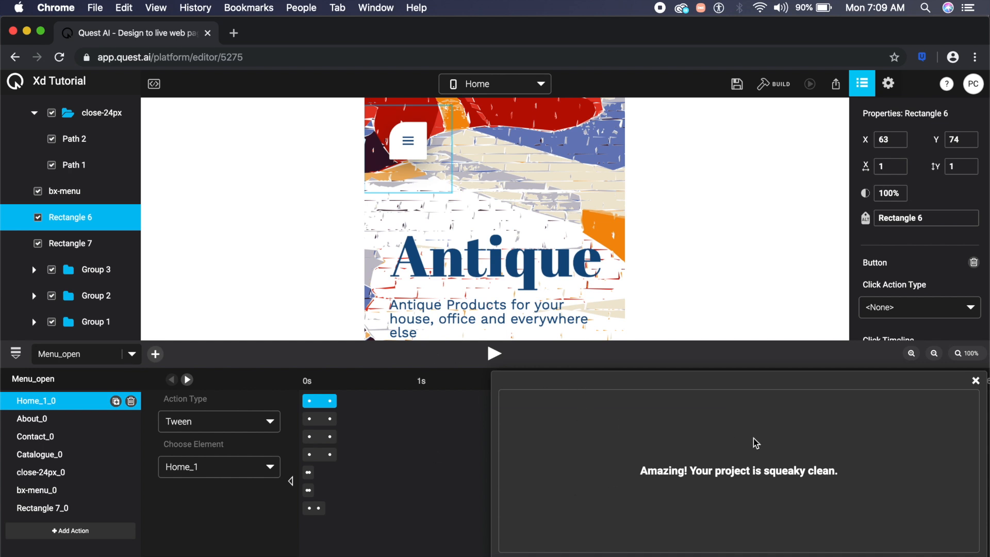
pyautogui.moveTo(978, 388)
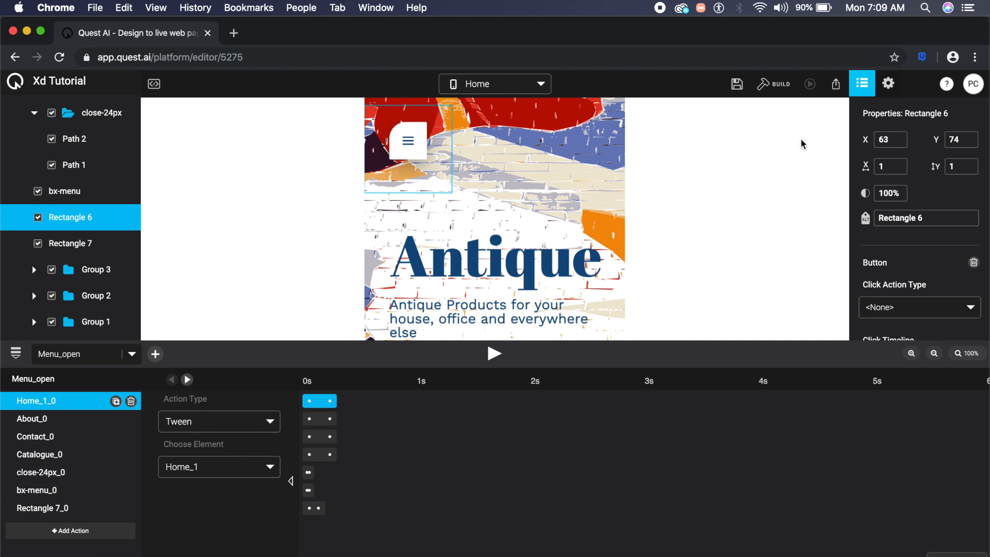
pyautogui.moveTo(712, 192)
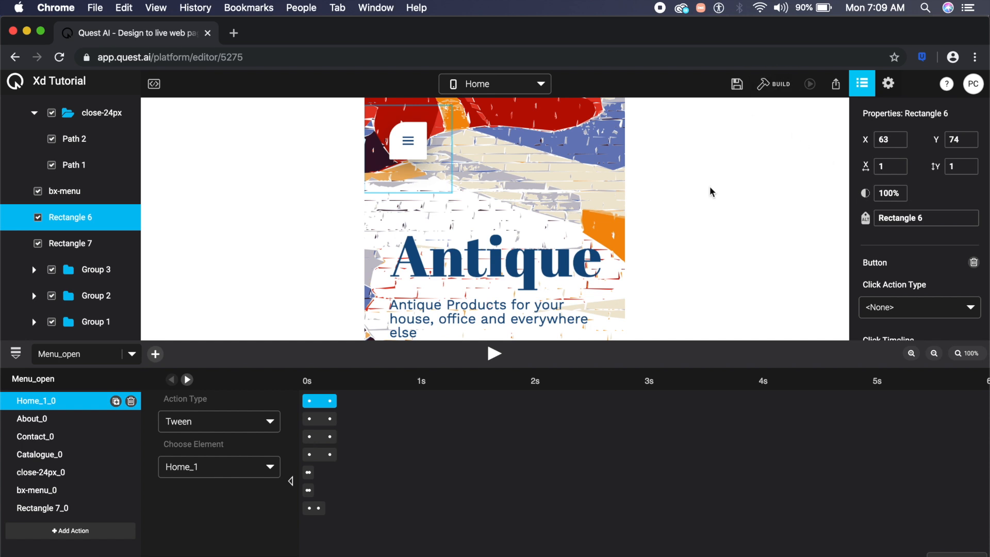
# Publish the project and copy its published link from the Share dialog
pyautogui.click(781, 84)
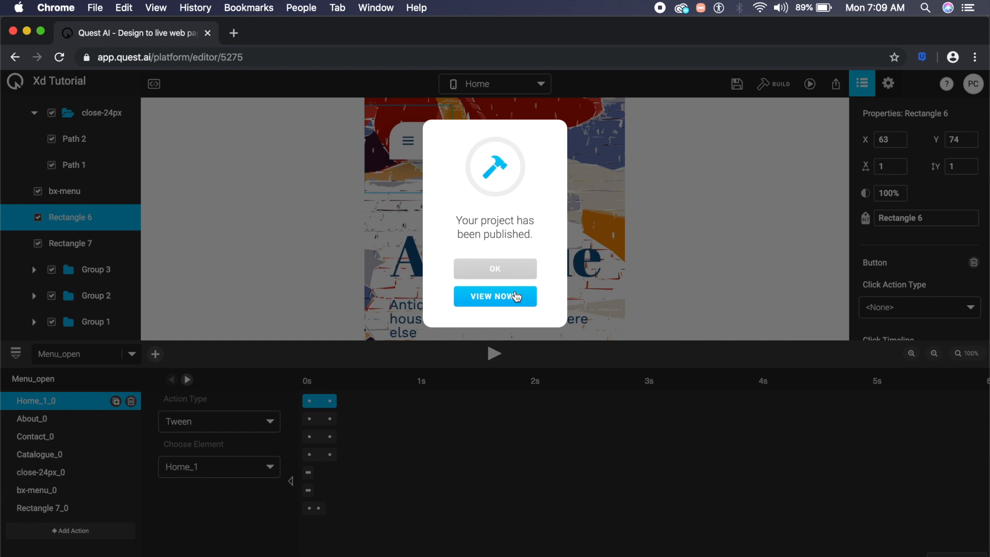
pyautogui.click(495, 268)
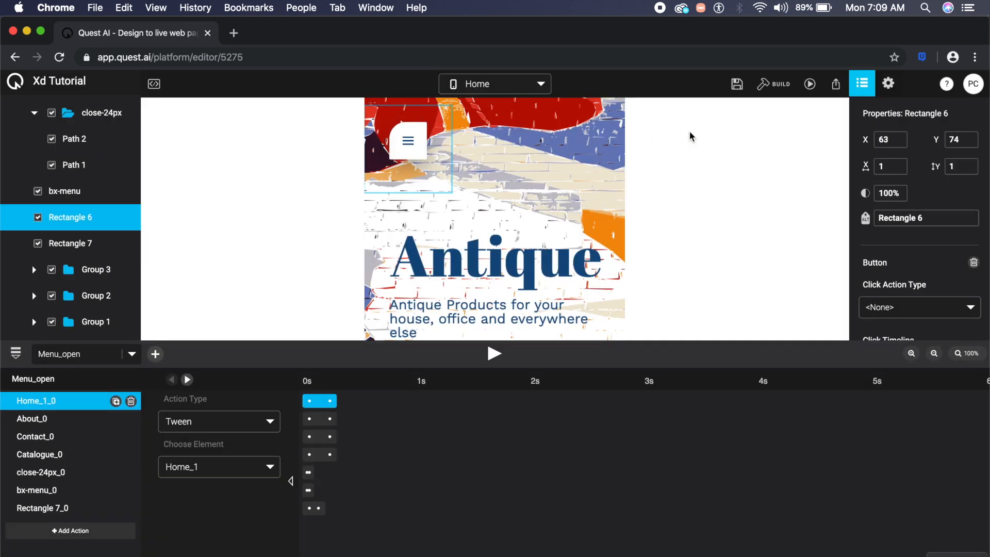
pyautogui.moveTo(835, 84)
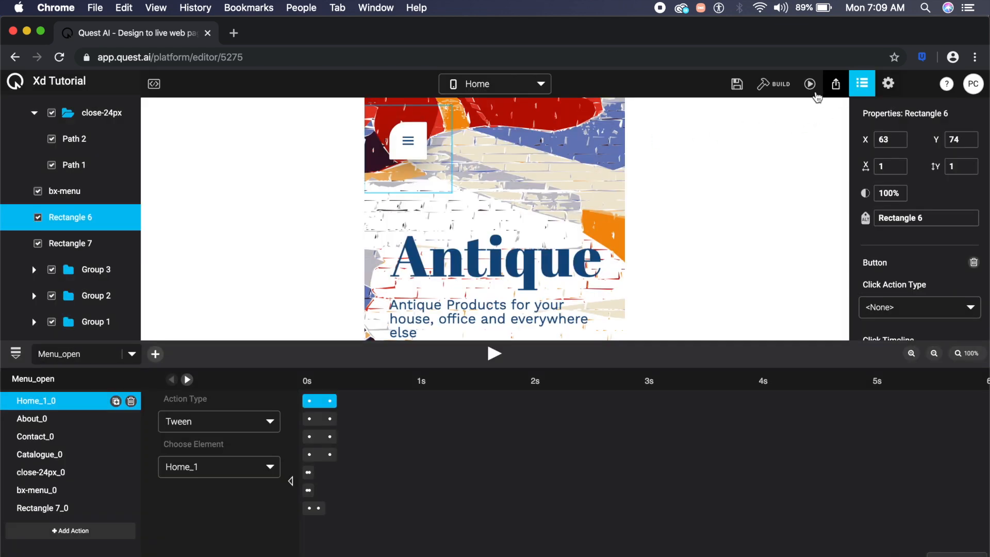
pyautogui.moveTo(810, 84)
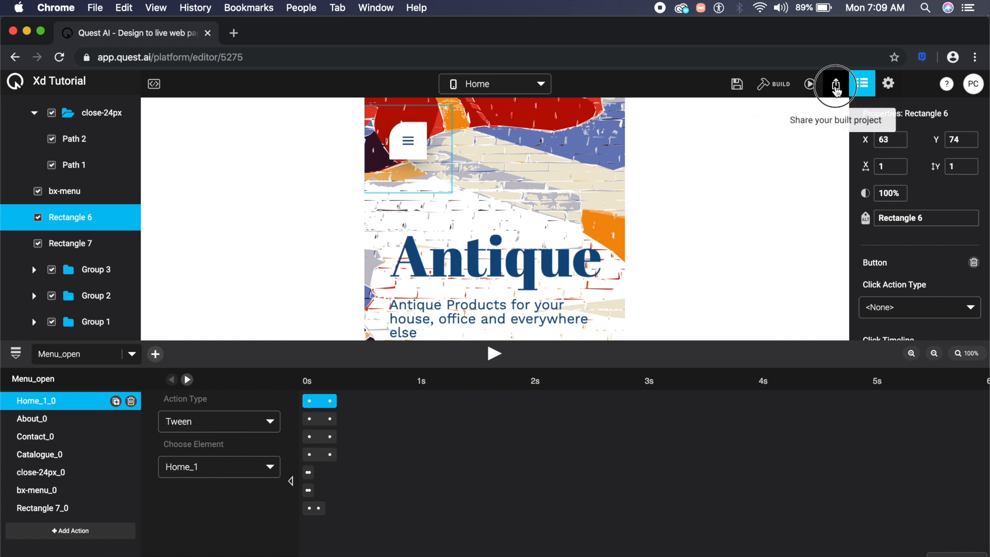
pyautogui.click(835, 83)
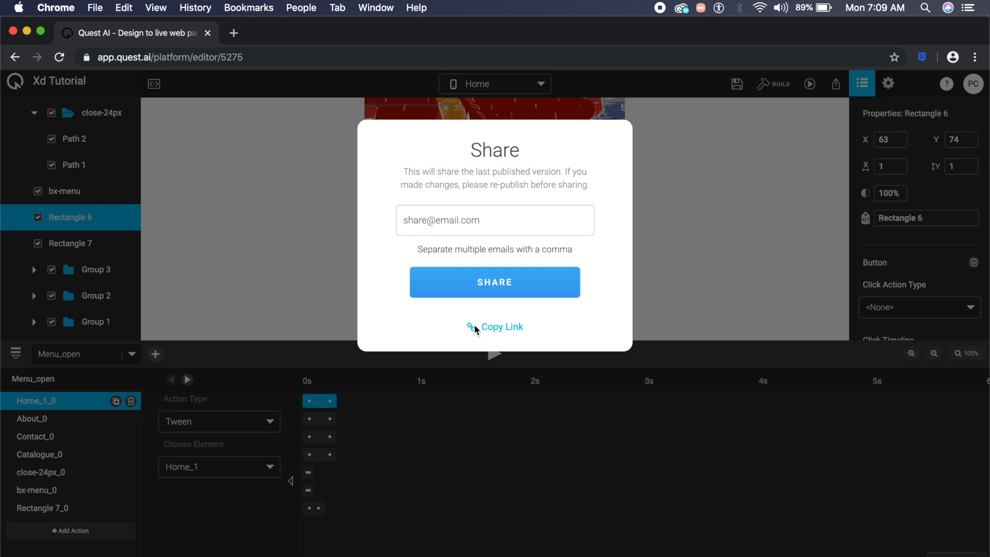
pyautogui.click(495, 327)
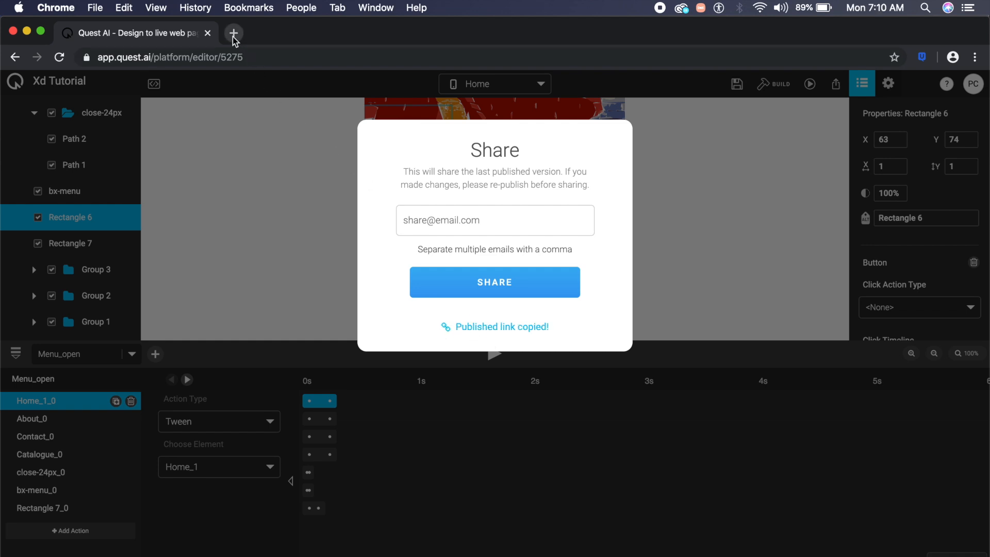
# Open the published Antique site in a new browser tab and scroll down to its menu button
pyautogui.click(233, 33)
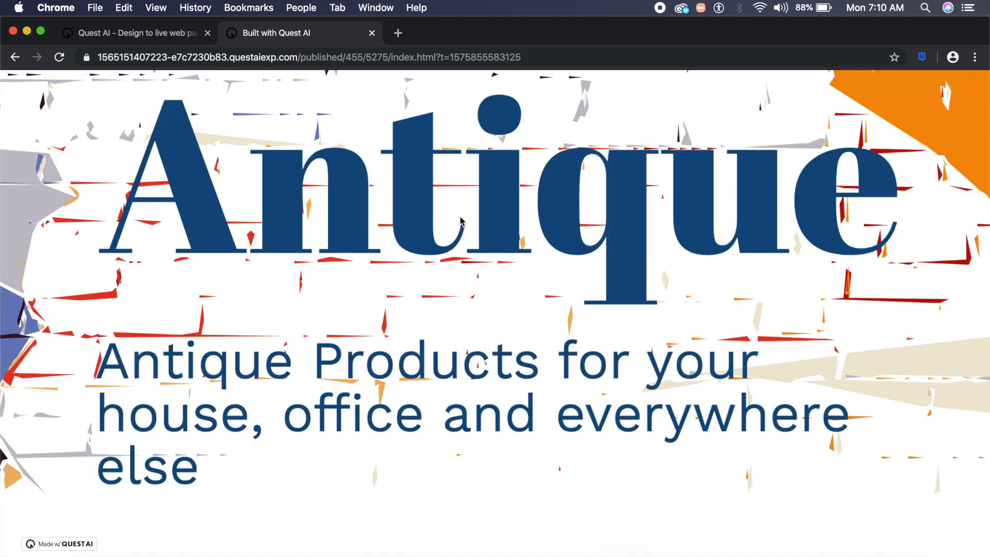
pyautogui.scroll(-3)
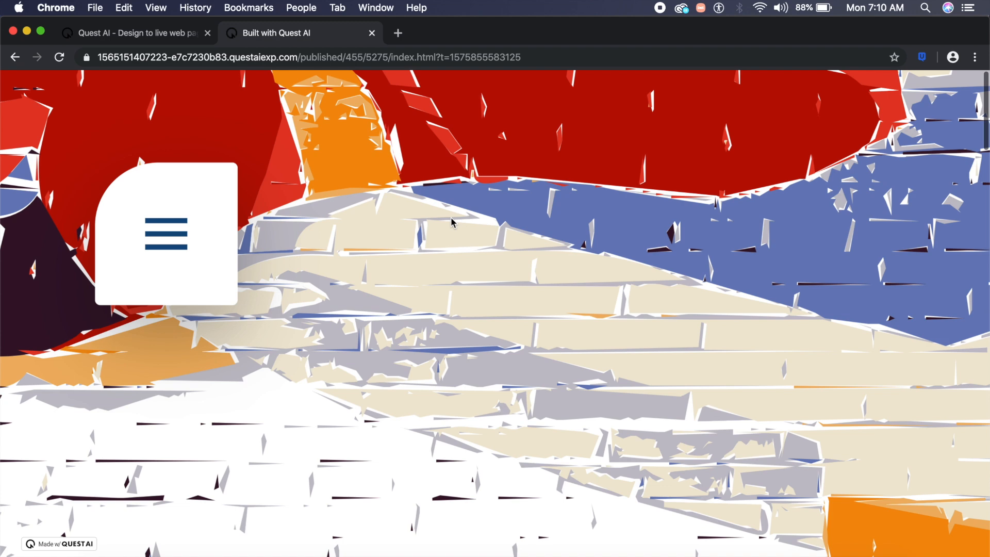
pyautogui.scroll(-3)
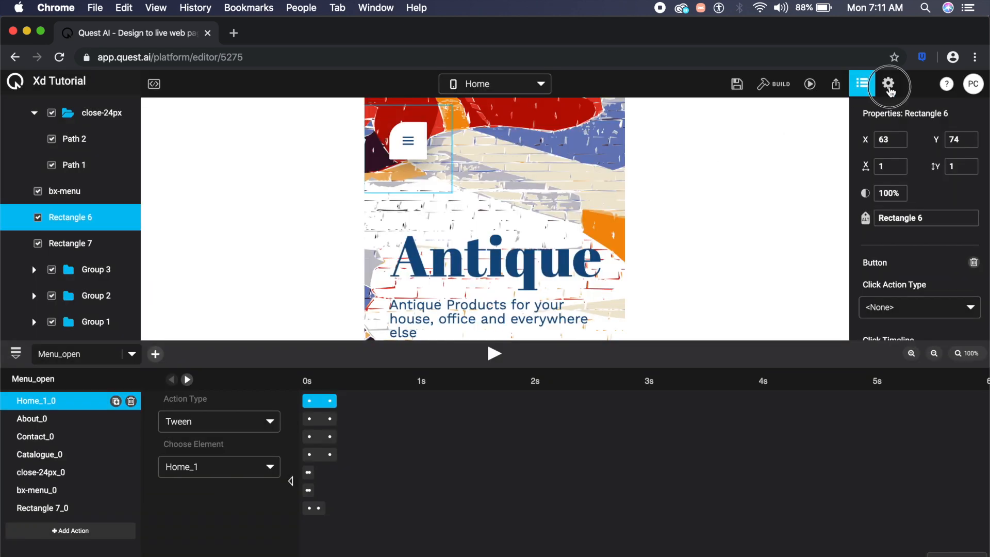
# Open Project Settings and scroll through page title, description, analytics ID and asset options
pyautogui.click(888, 84)
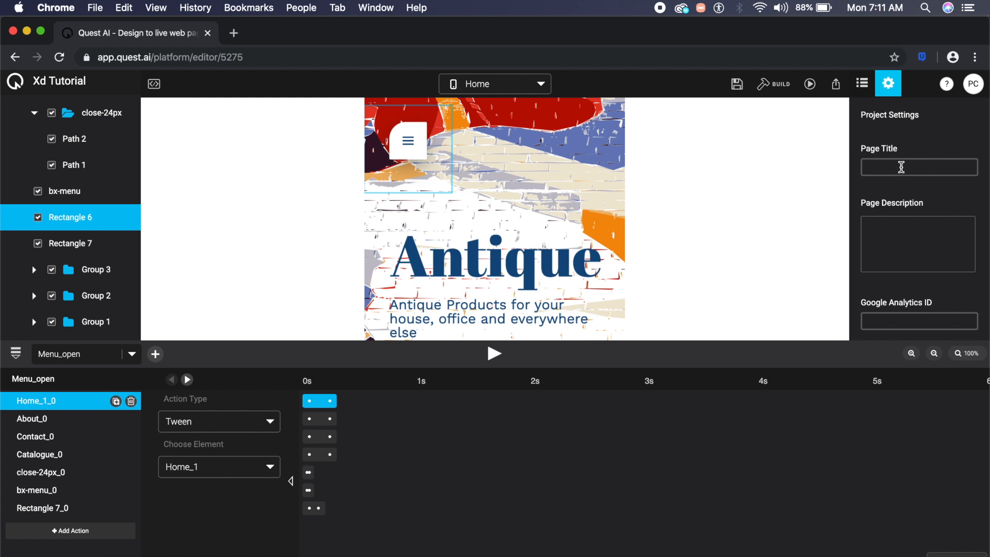
pyautogui.scroll(-3)
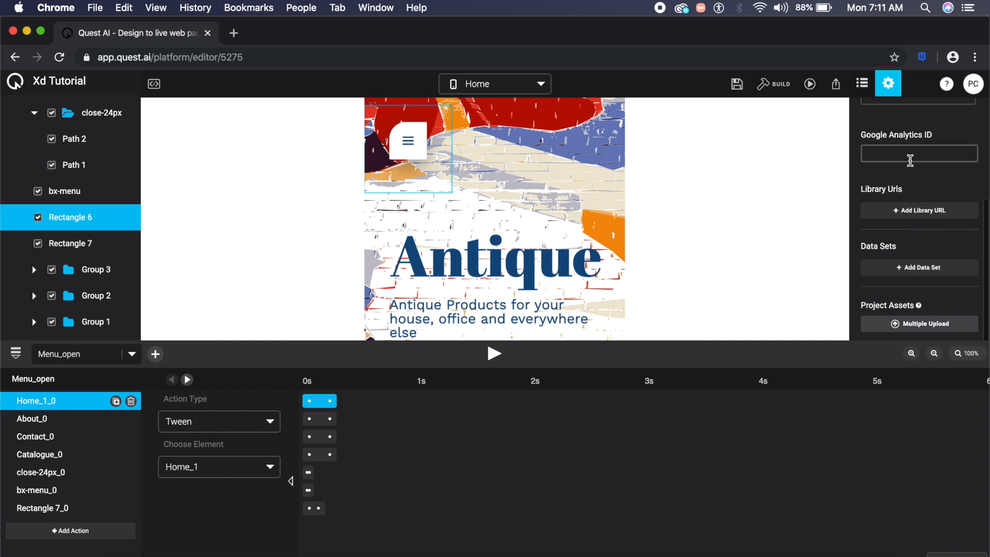
pyautogui.moveTo(757, 257)
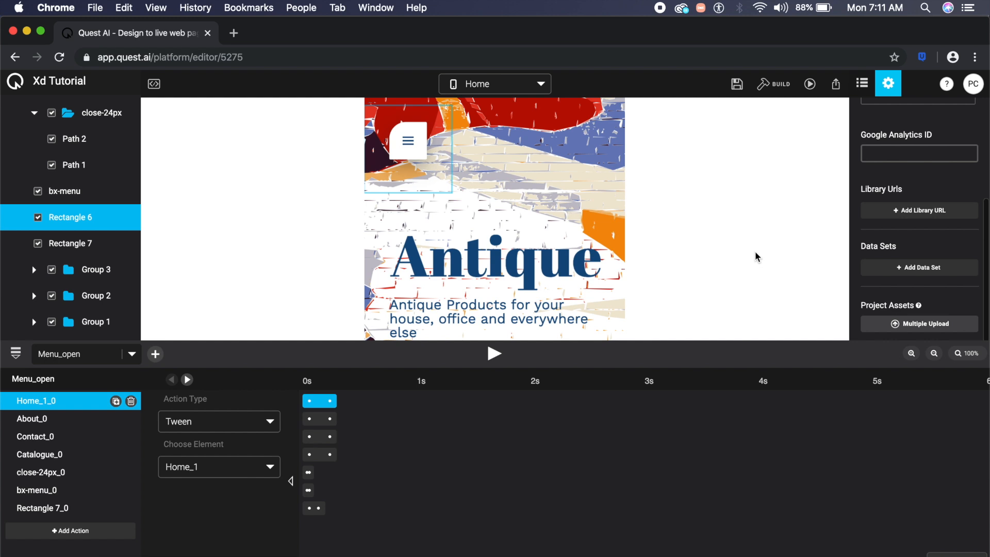